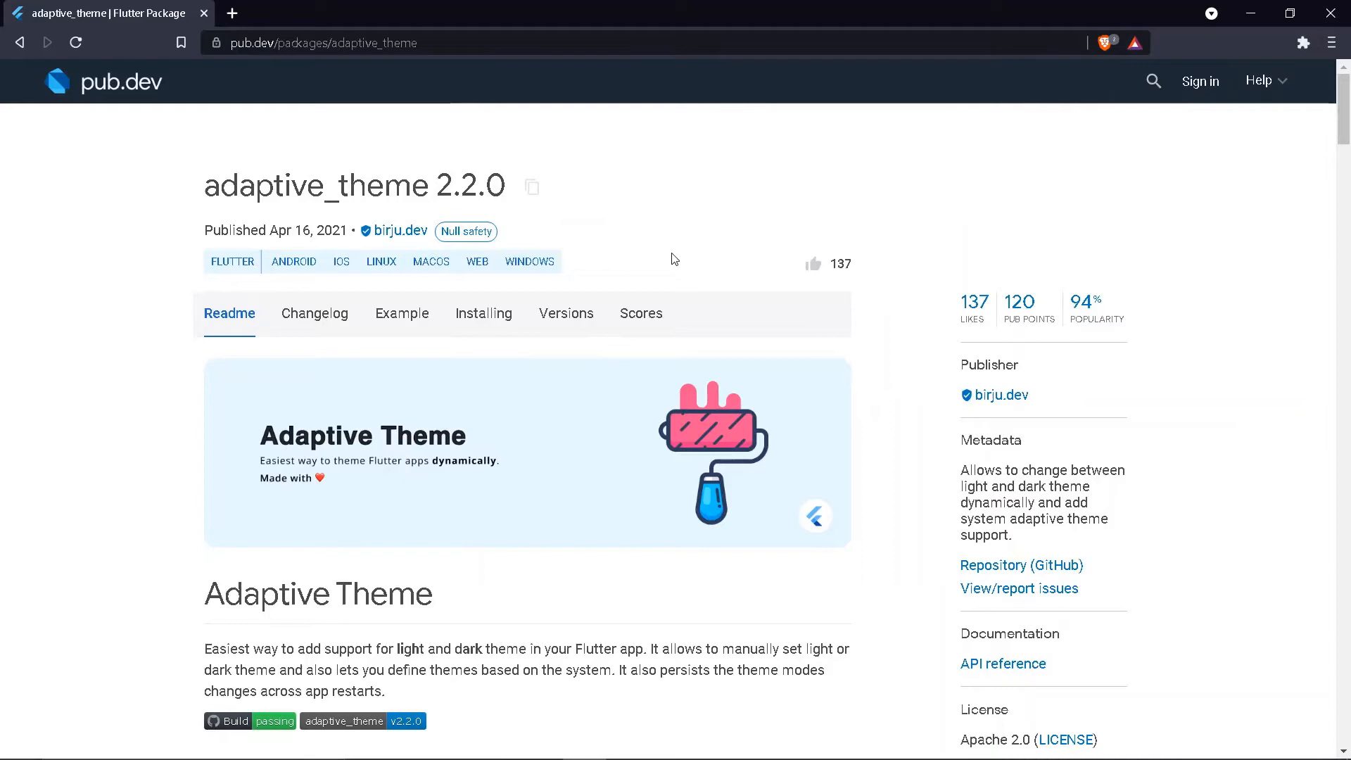
Add adaptive_theme under pubspec.yaml dependencies, then switch to main.dart.
scroll(down, 3)
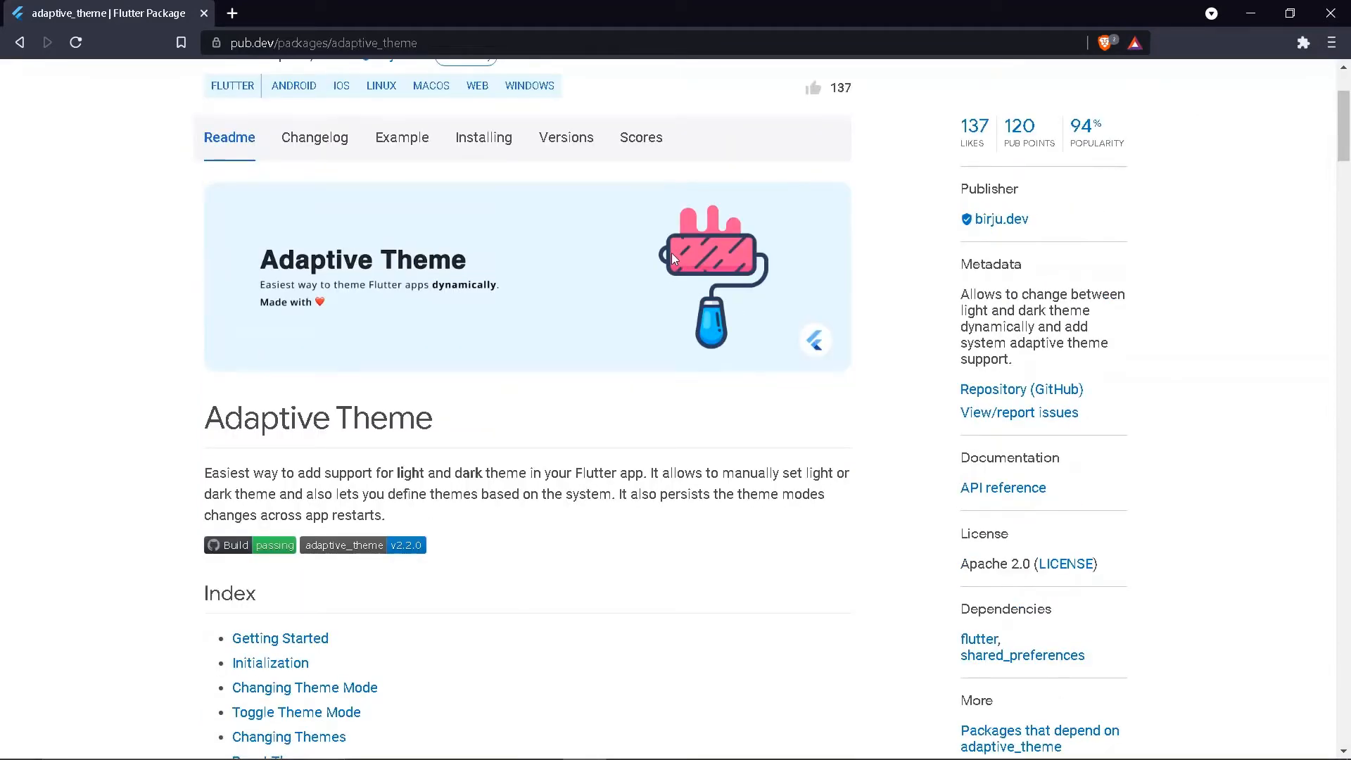
scroll(down, 3)
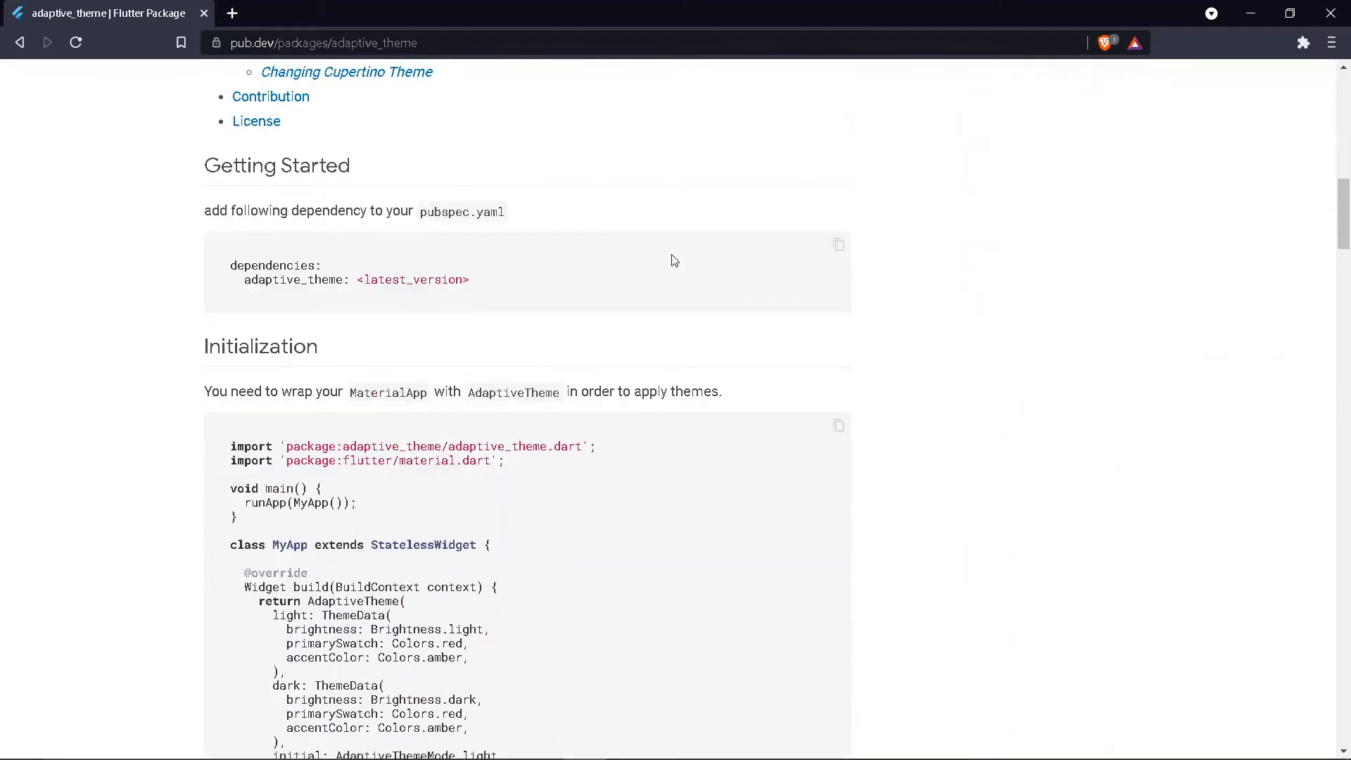
scroll(down, 3)
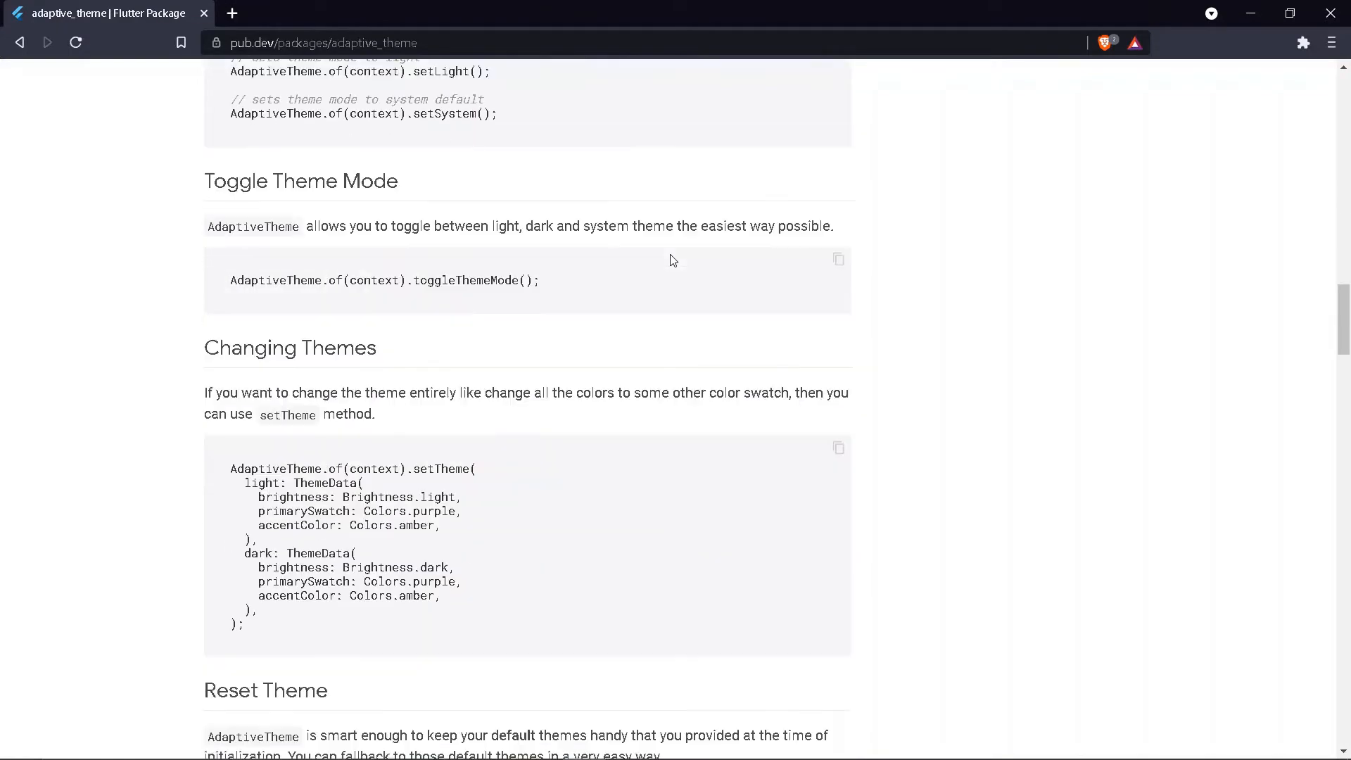
scroll(down, 3)
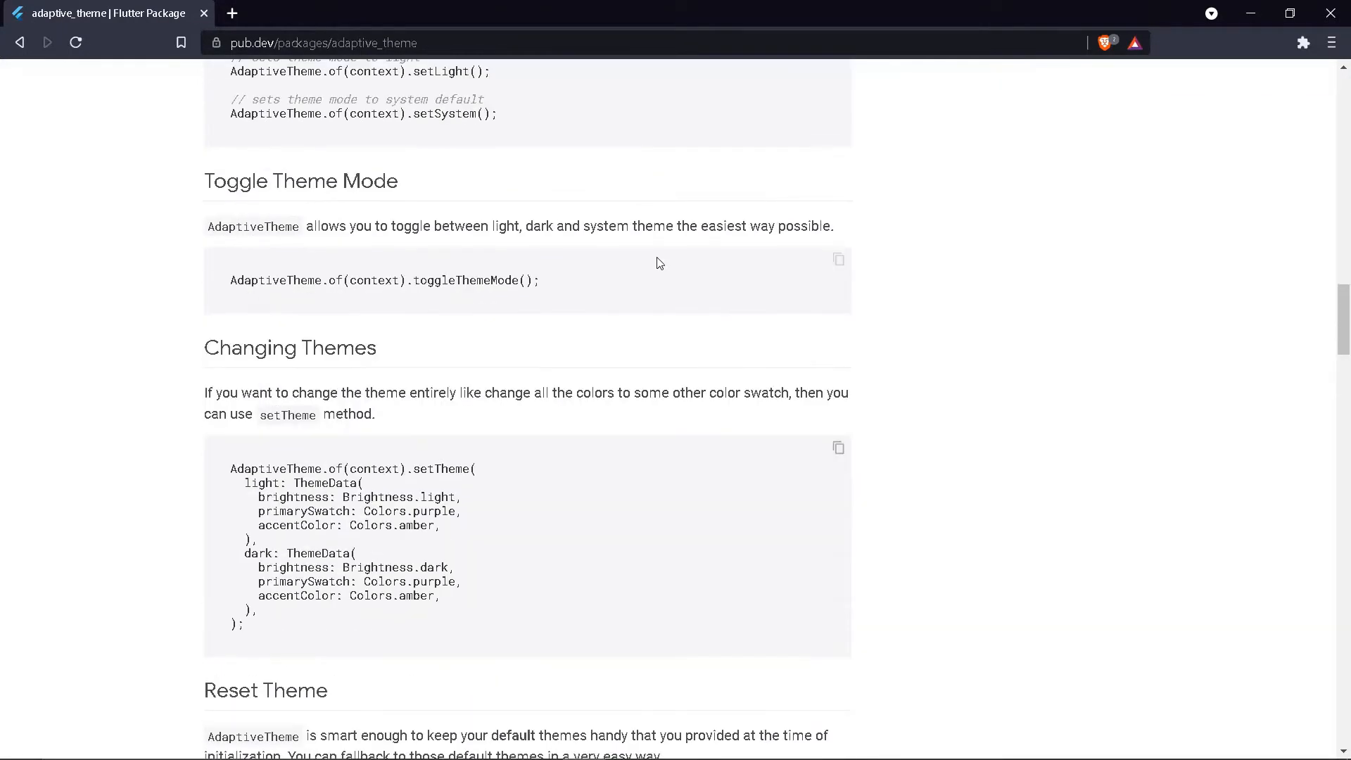
scroll(up, 3)
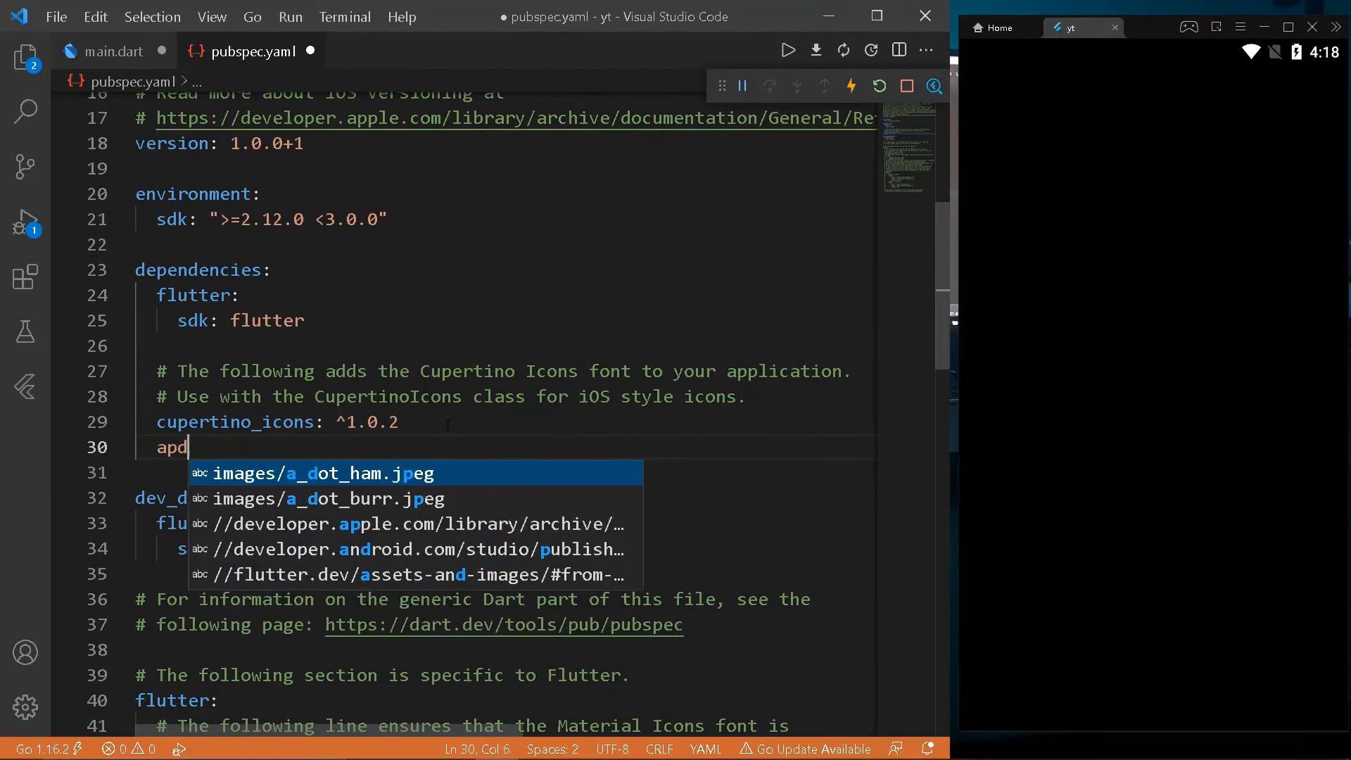
text(adap)
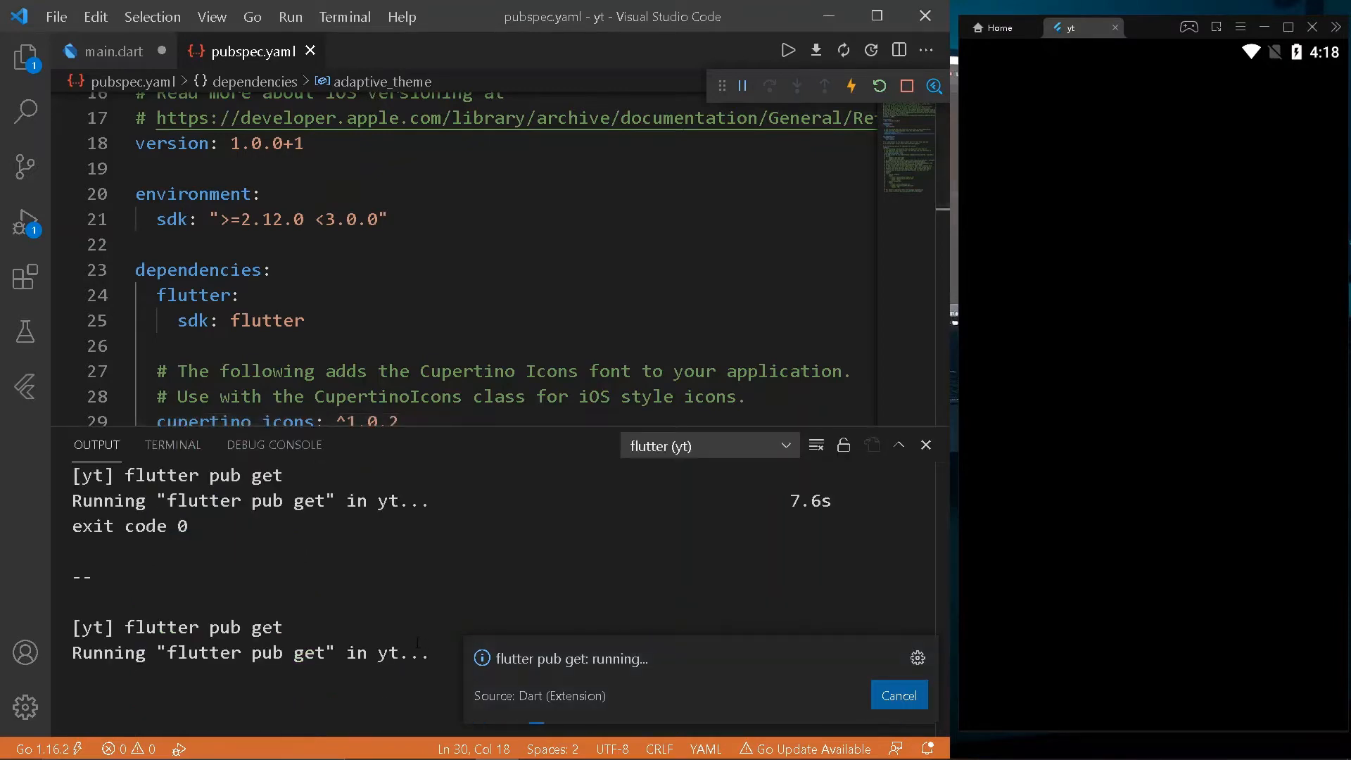
click(925, 444)
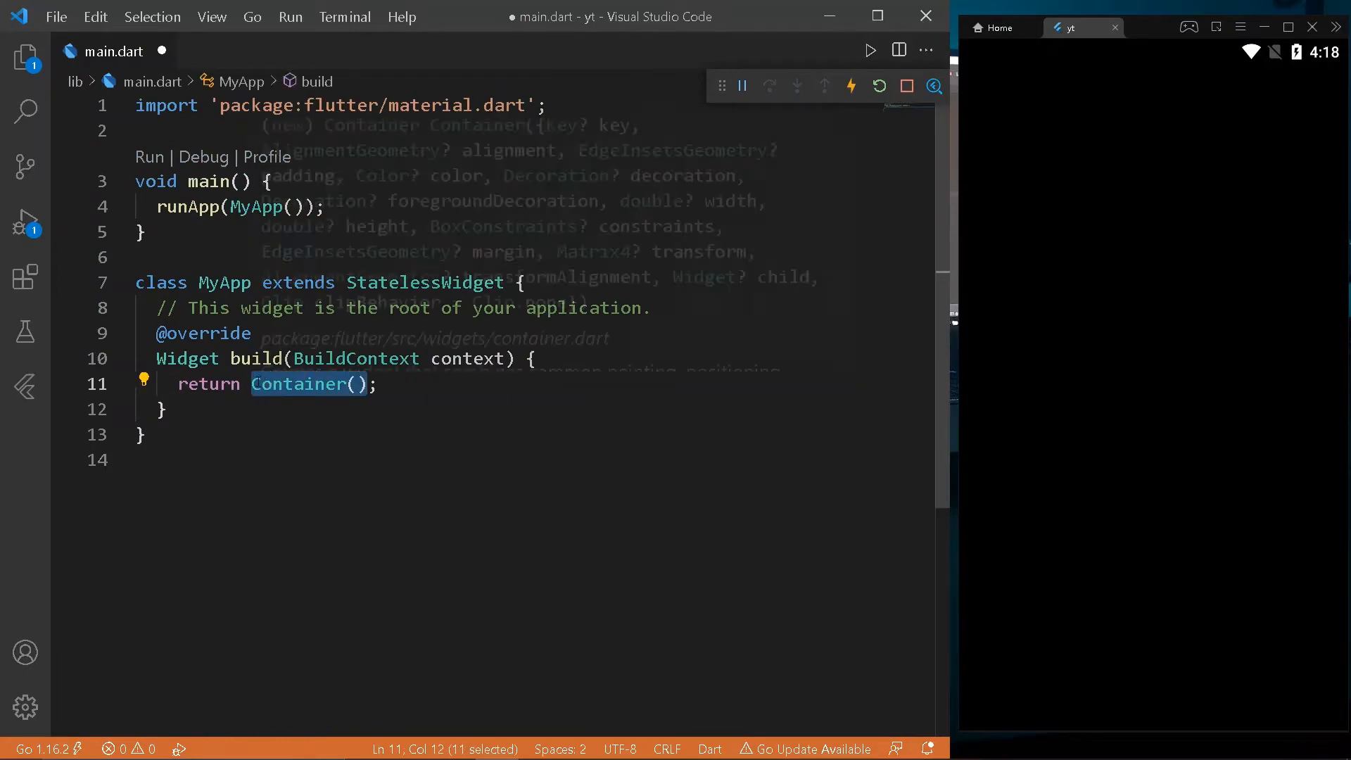
Return AdaptiveTheme with ThemeData.light(), ThemeData.dark(), AdaptiveThemeMode.system and a MaterialApp builder.
text(Adaptive)
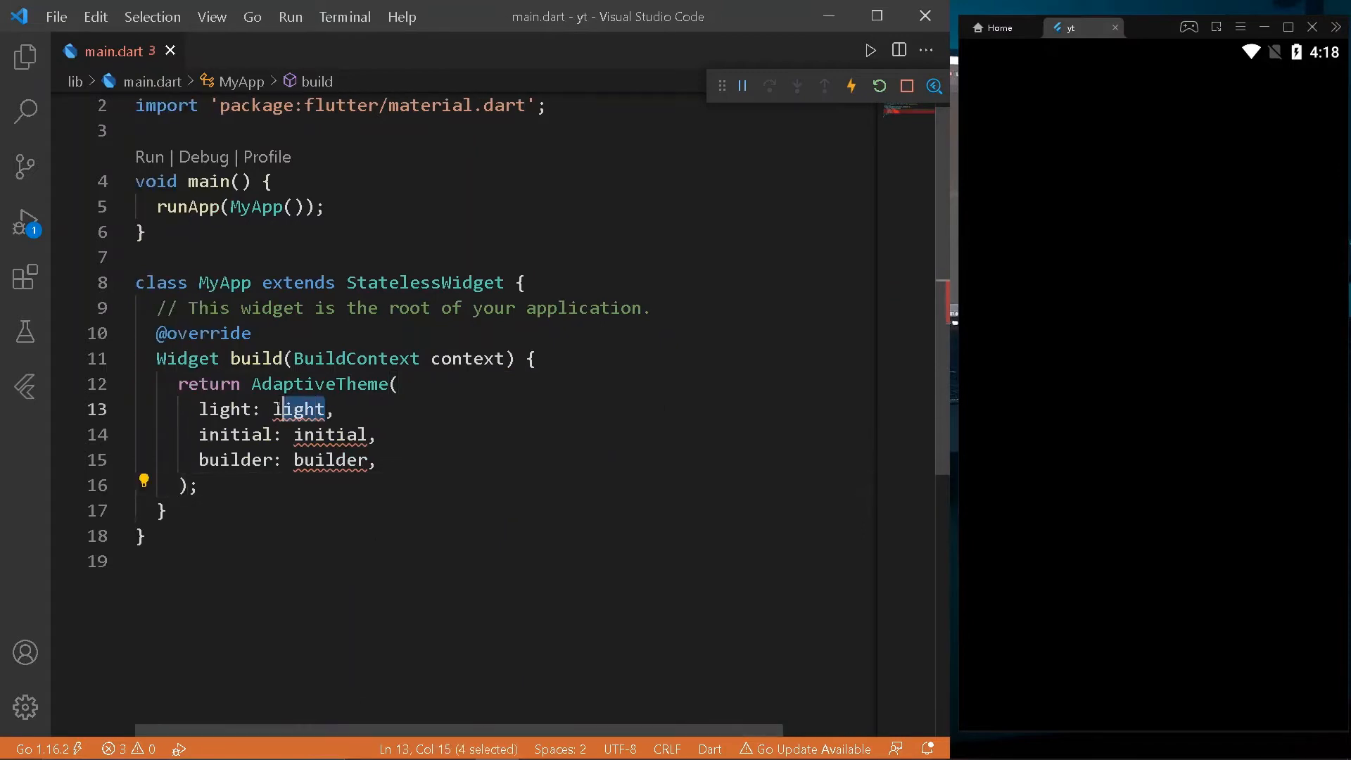
text(ThemeData.)
text(dark: )
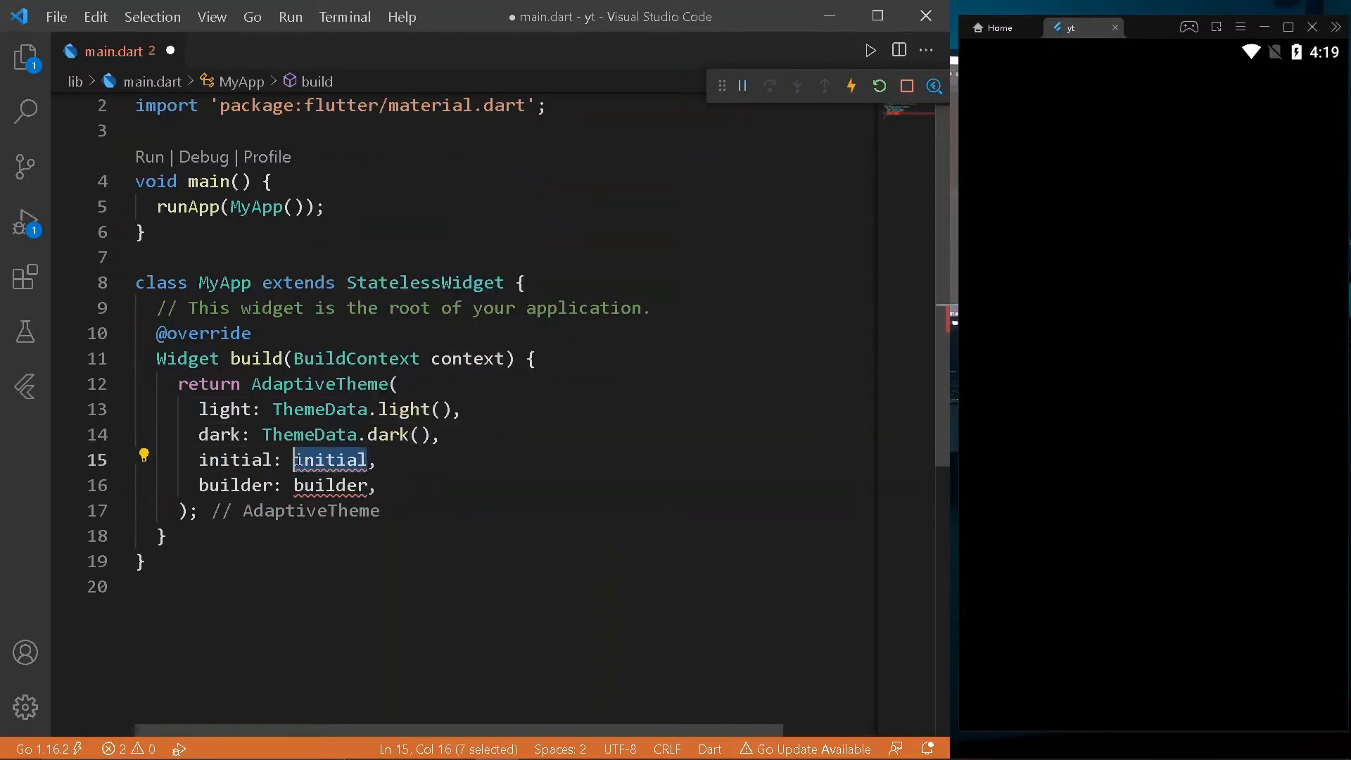
text(Them)
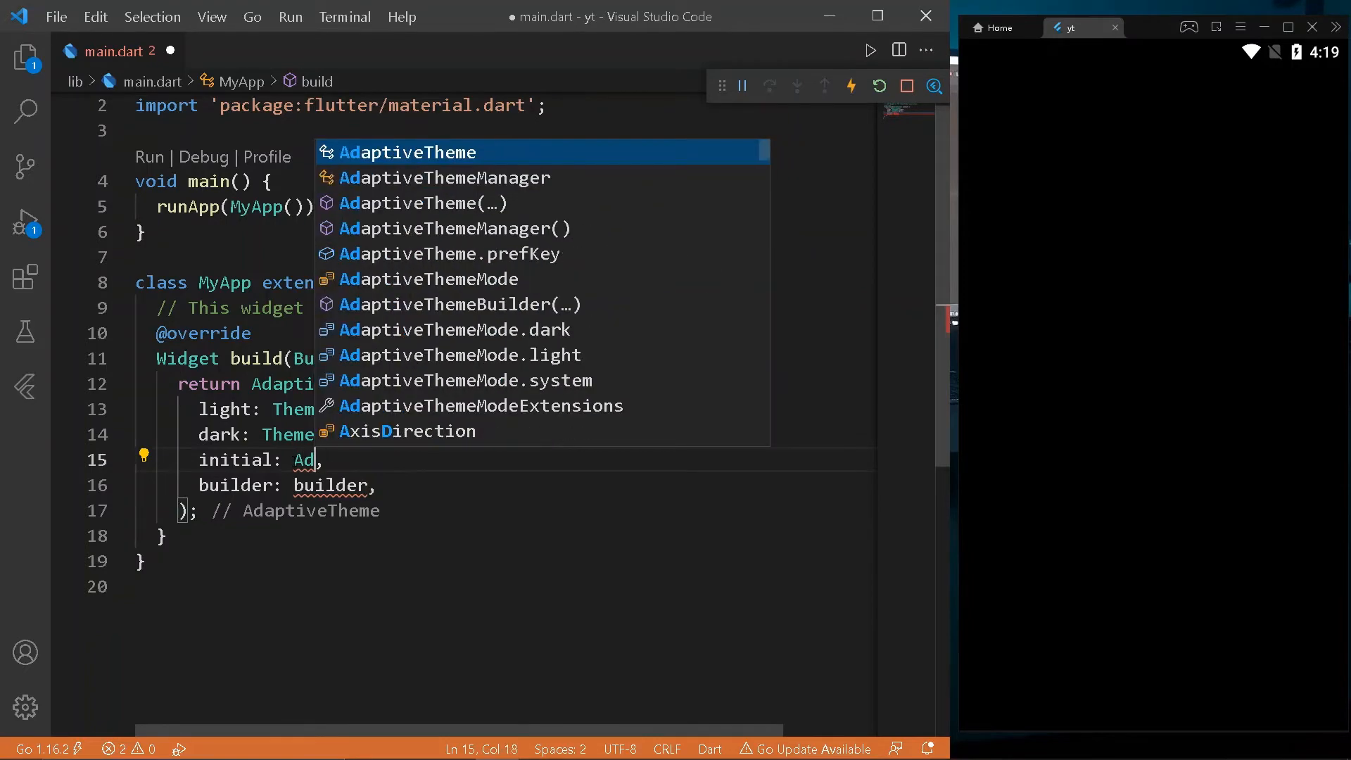
key(Down)
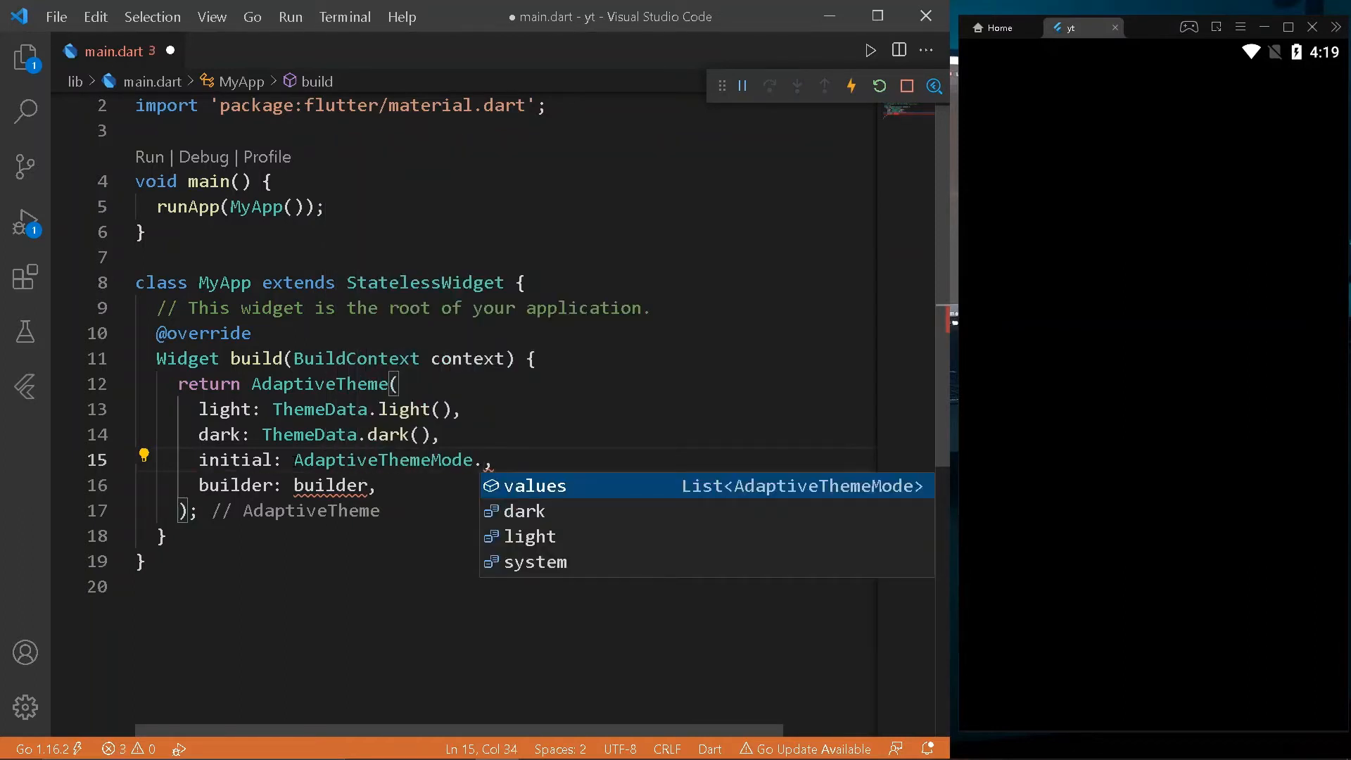
click(536, 561)
text((light, dark)
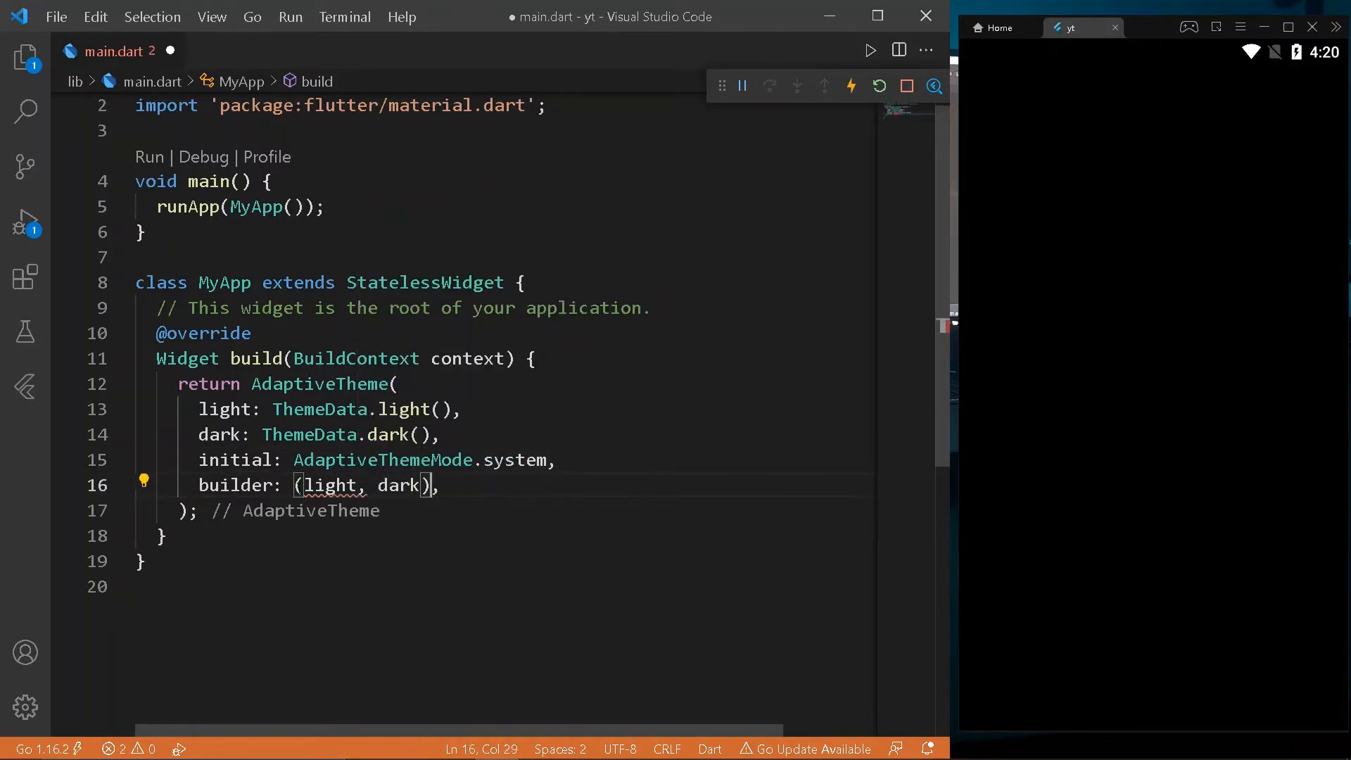
text(=> MaterialApp()
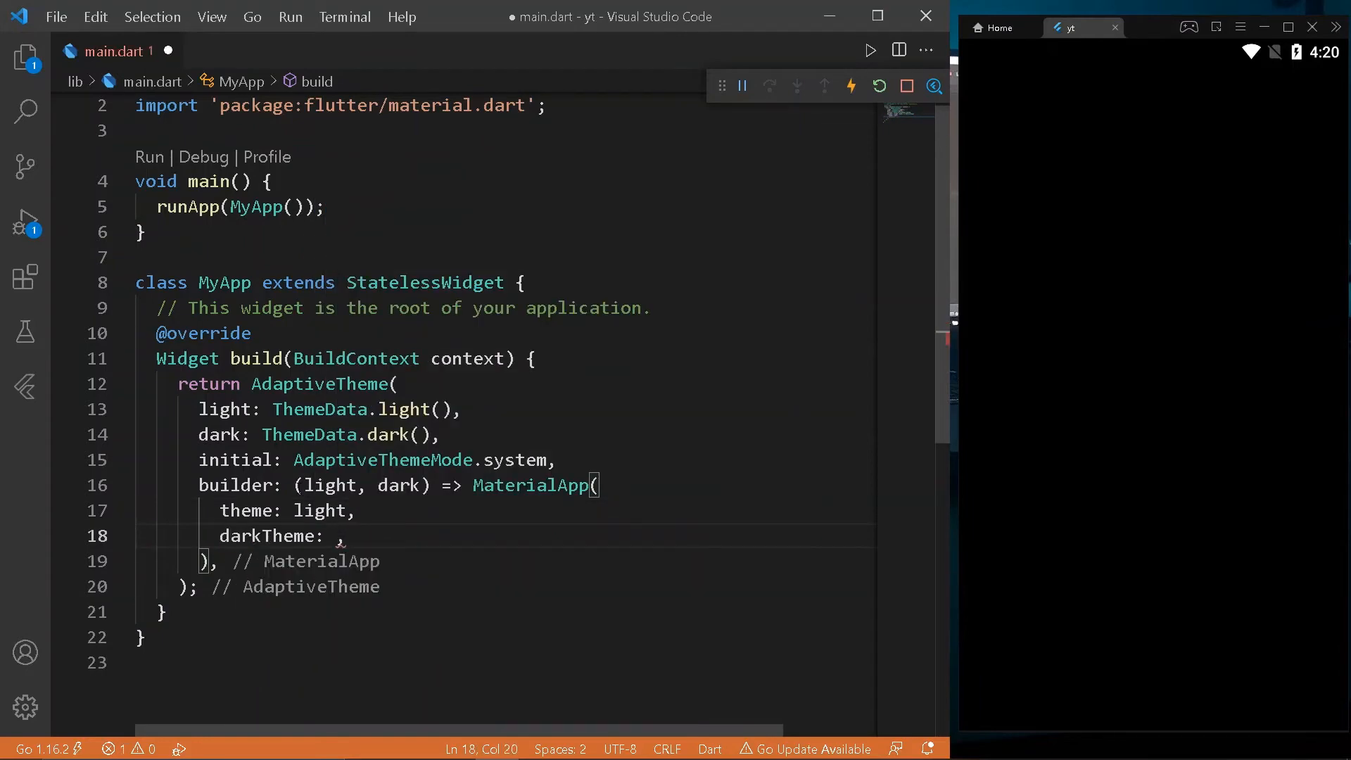
Give the MaterialApp theme: light, darkTheme: dark, home: Home(), and start a stateful widget snippet.
text(dark,)
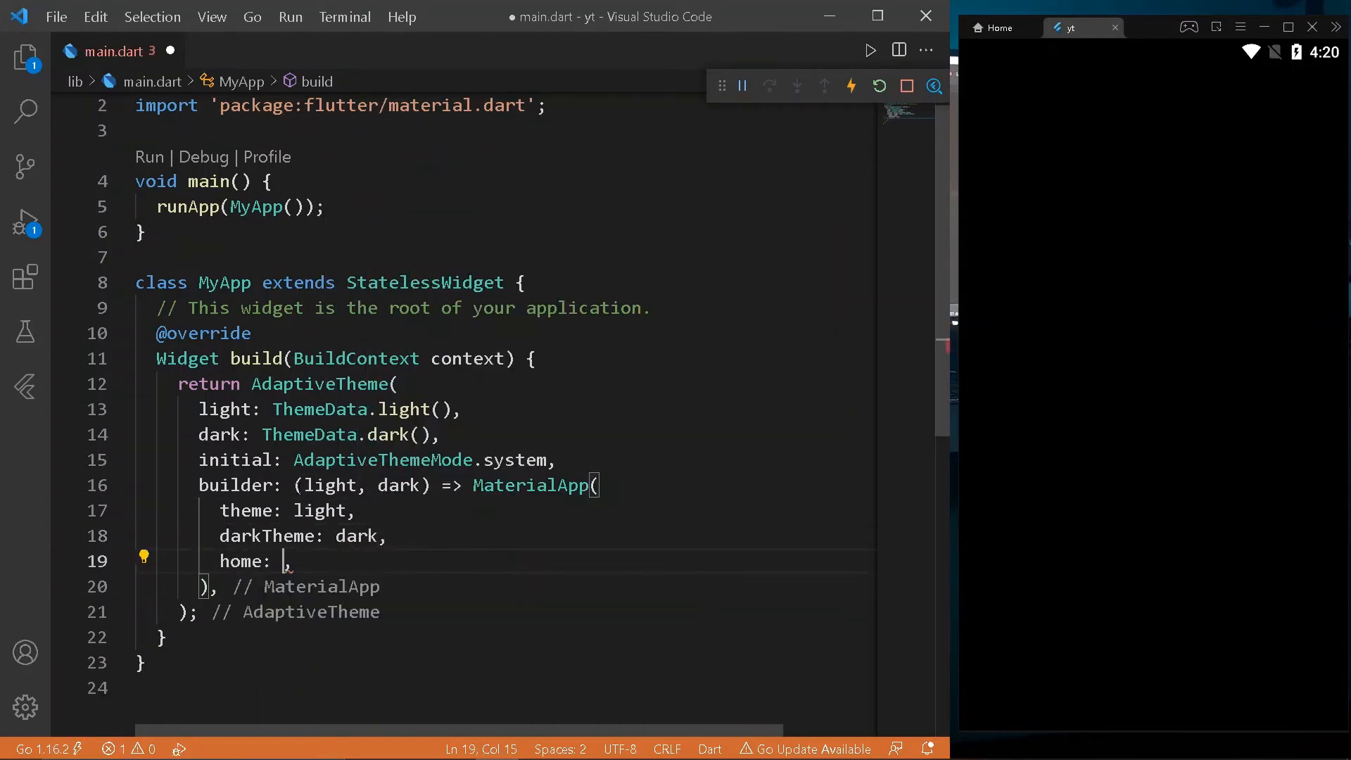
text(Home())
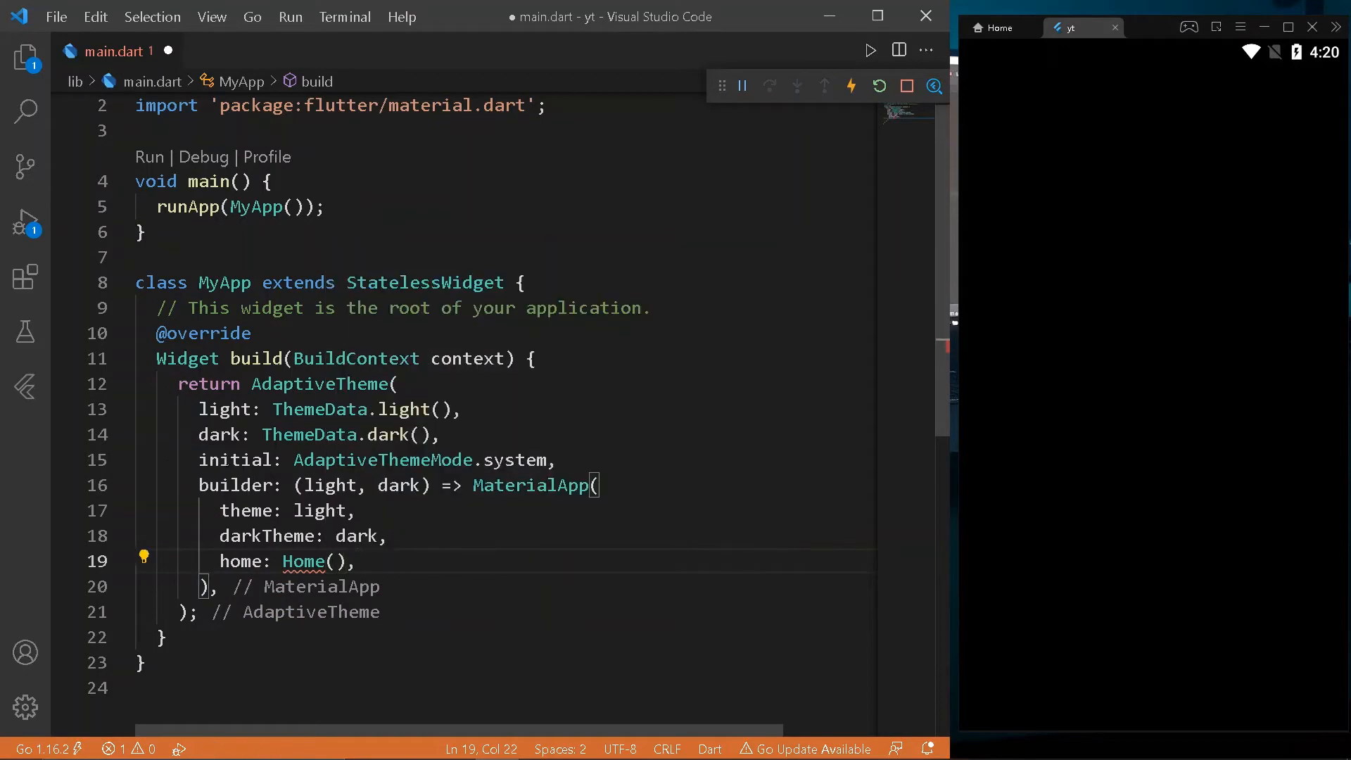
text(st)
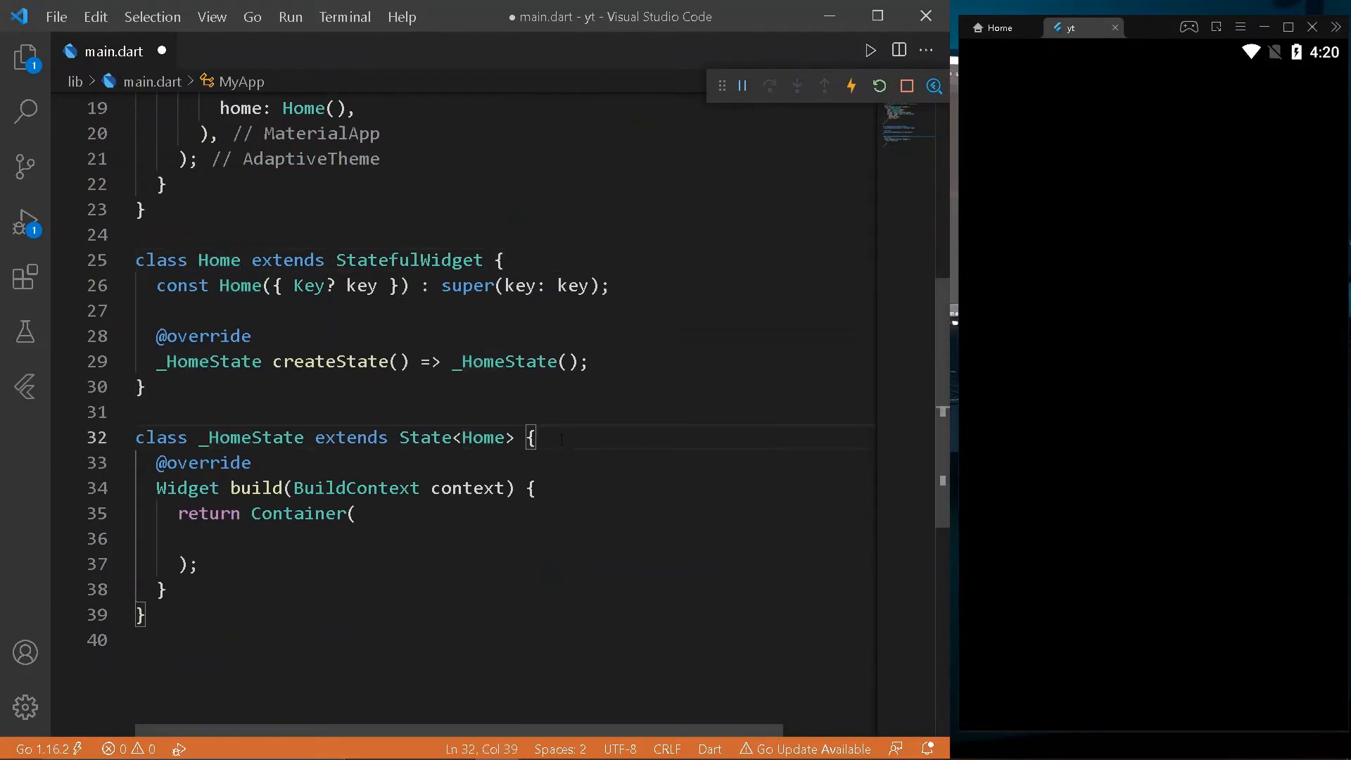
Declare bool _check = false and return a Scaffold with appBar: AppBar() in _HomeState.
text(bool)
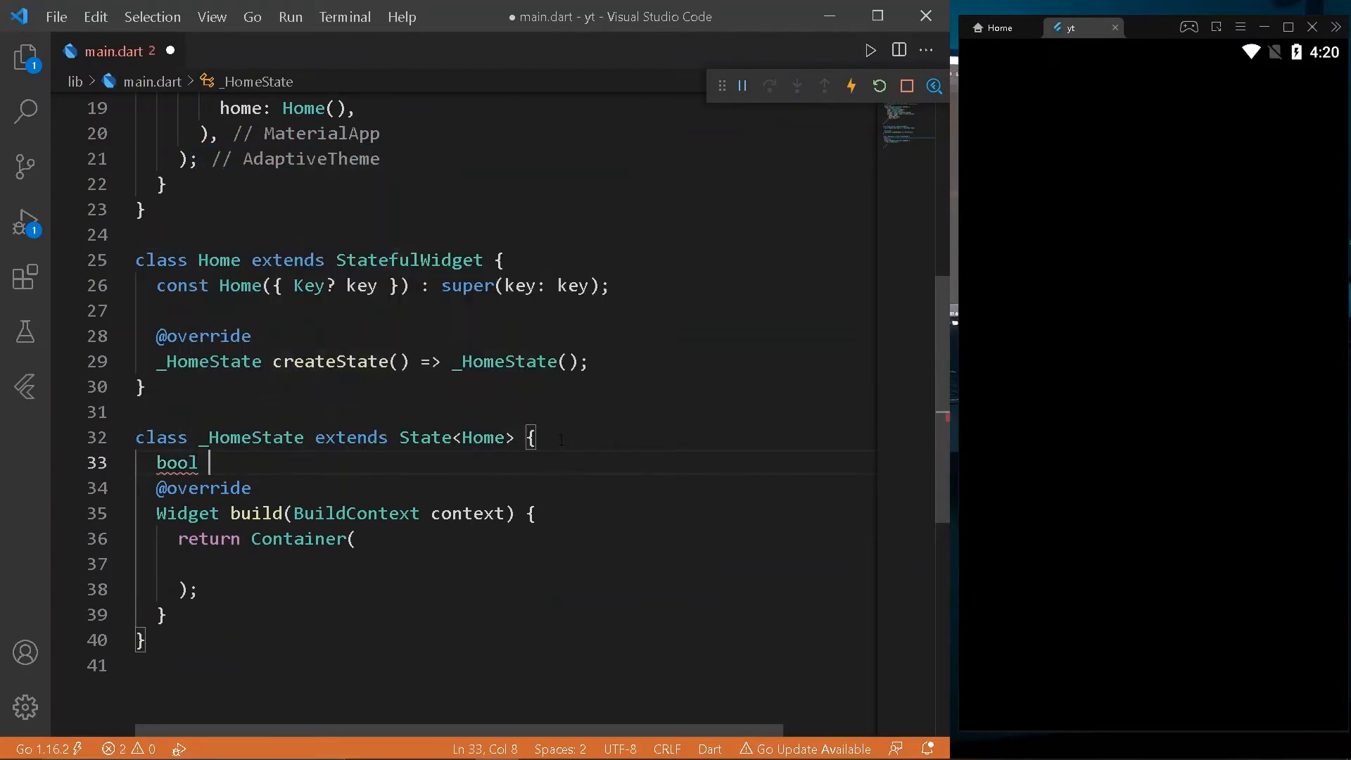
text(_check = false;)
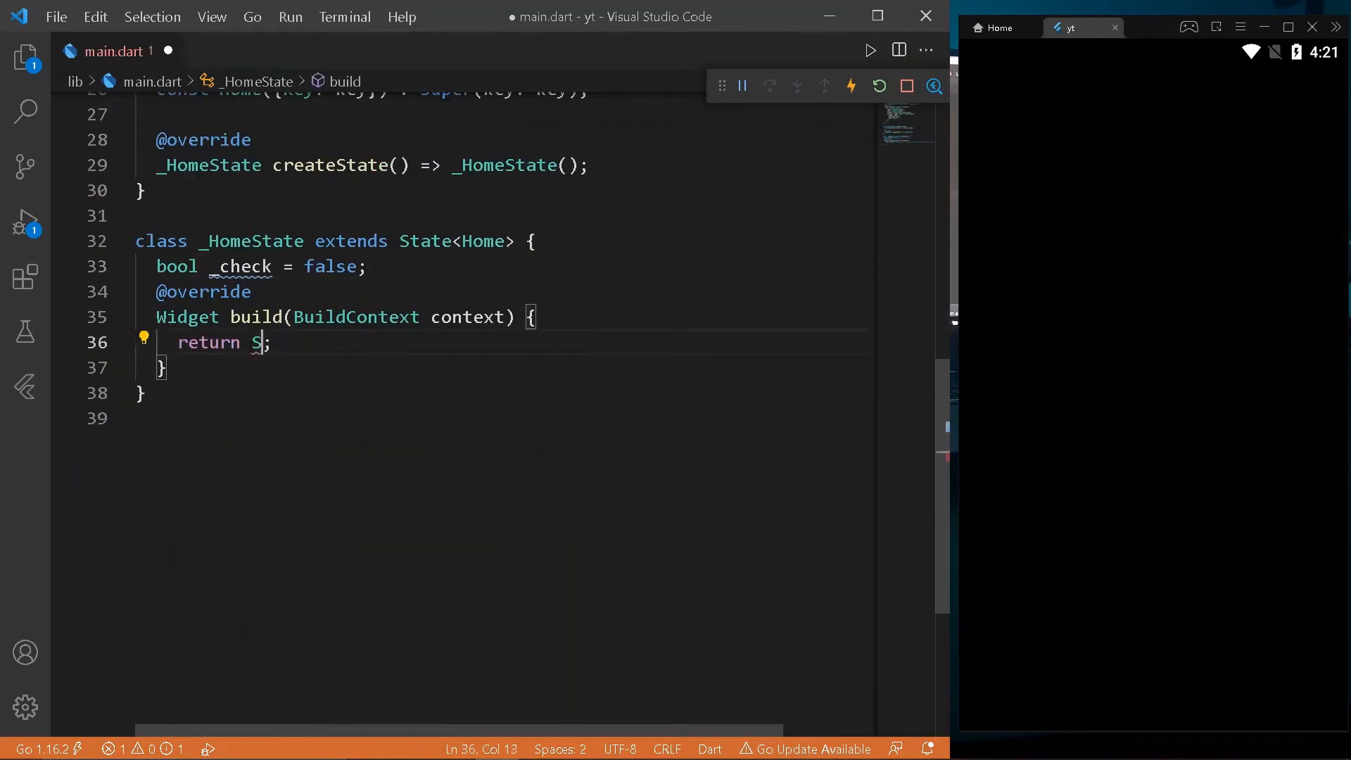
text(Scaffold()
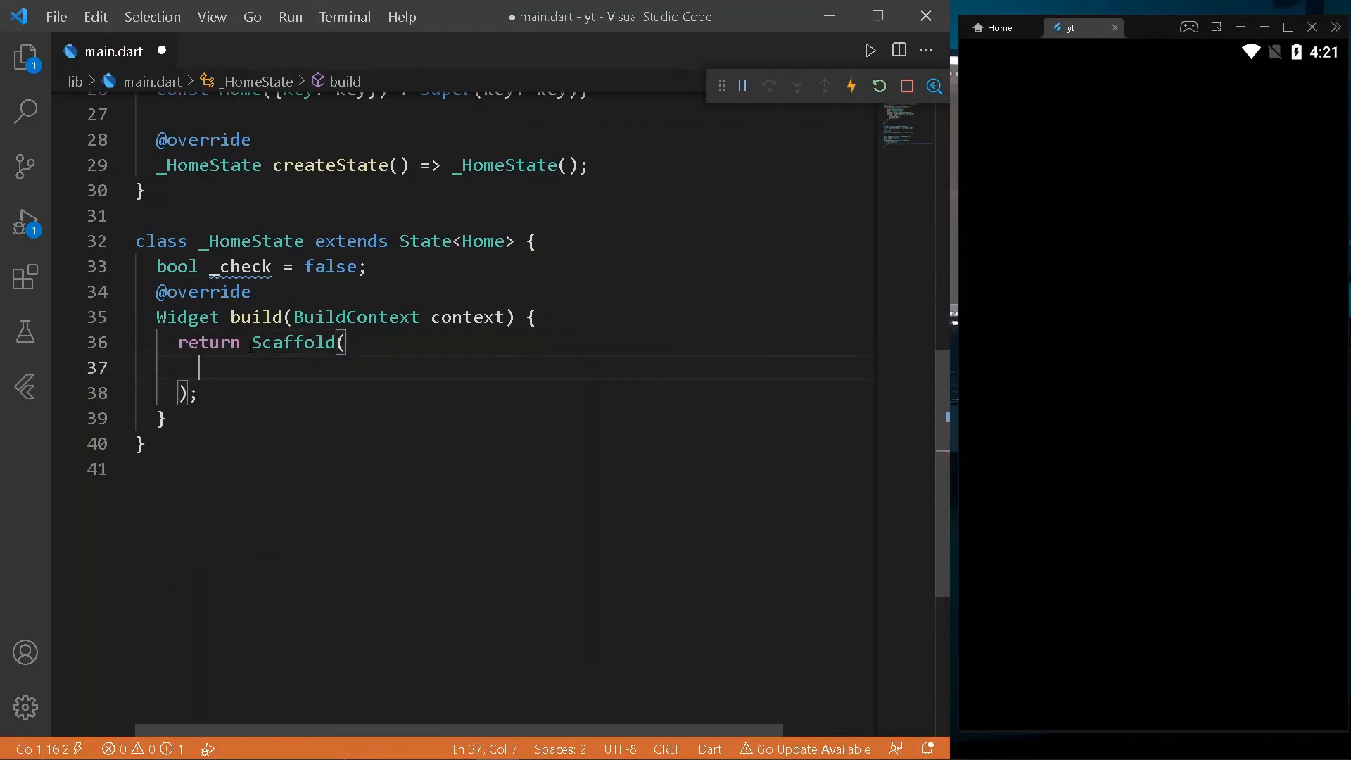
text(appBar: AppBa,)
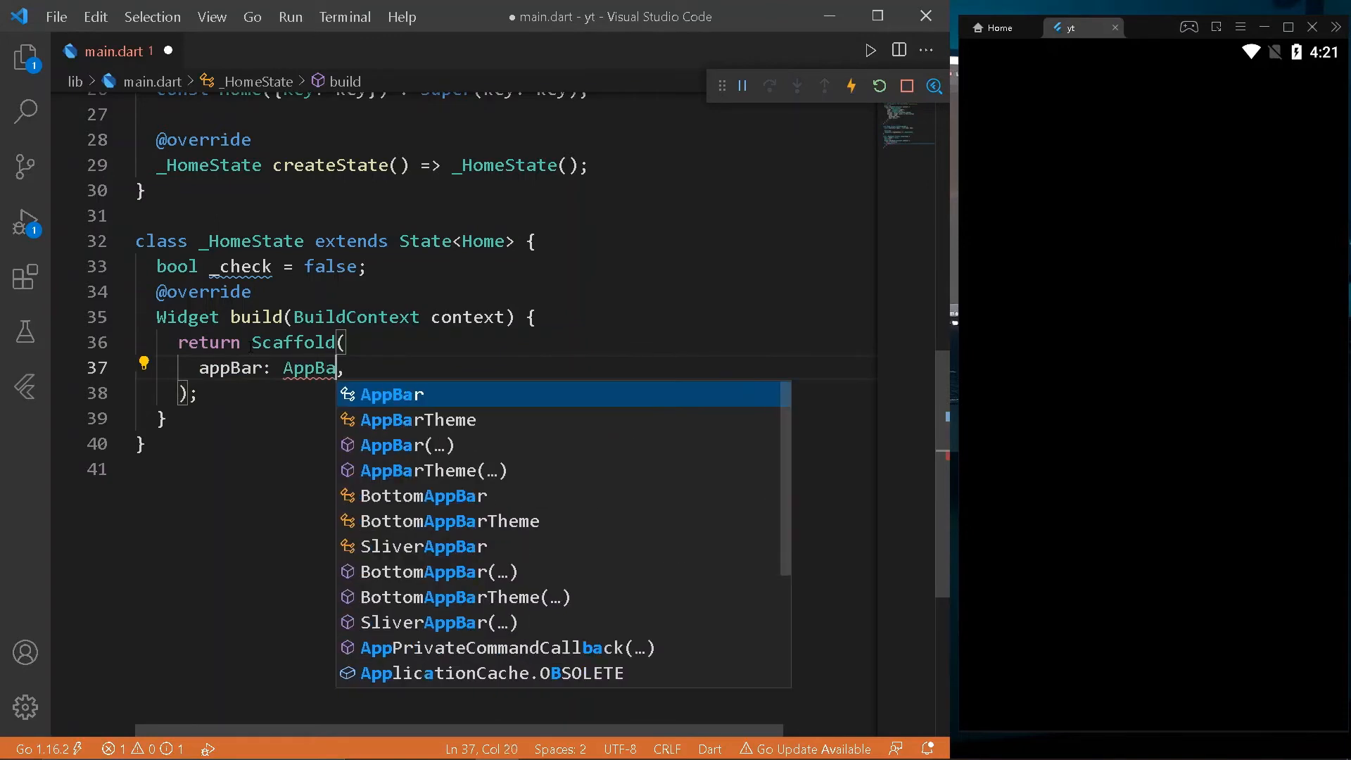
click(392, 394)
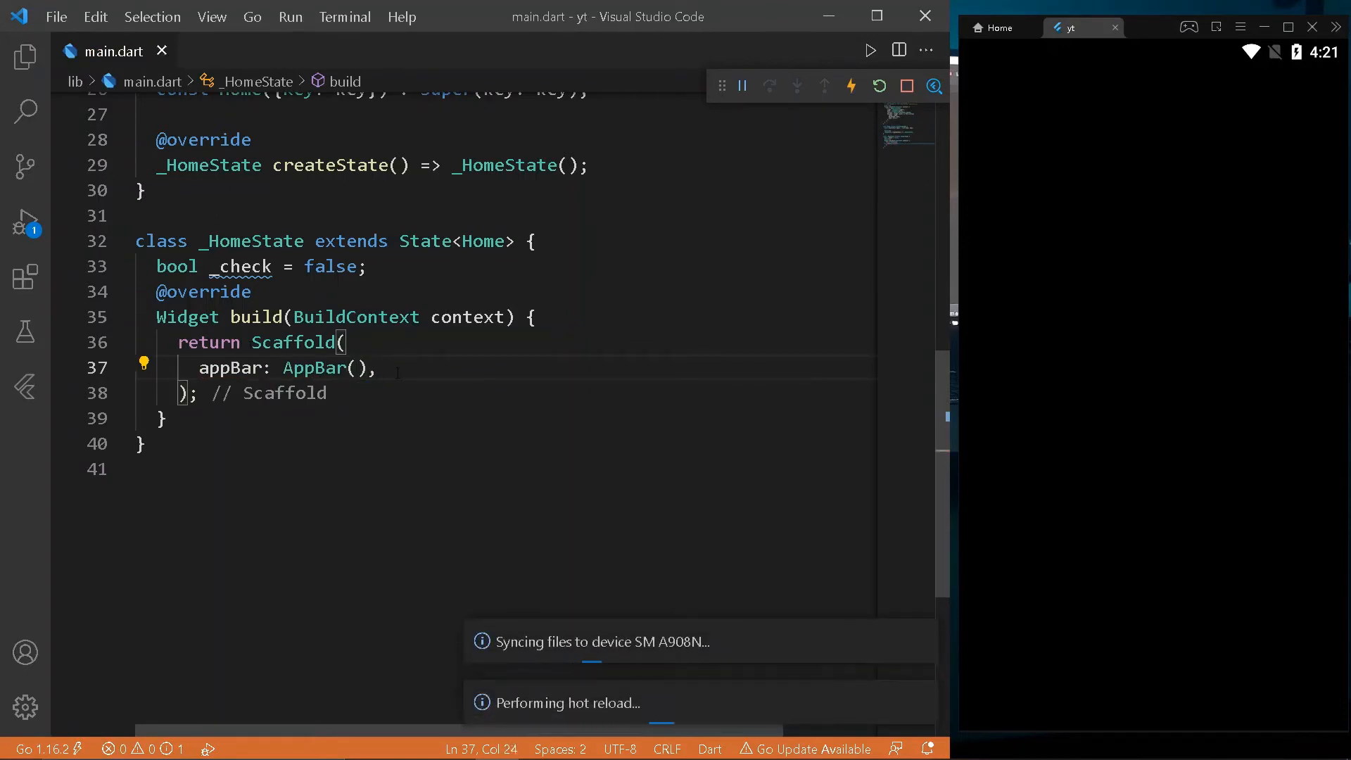
key(enter)
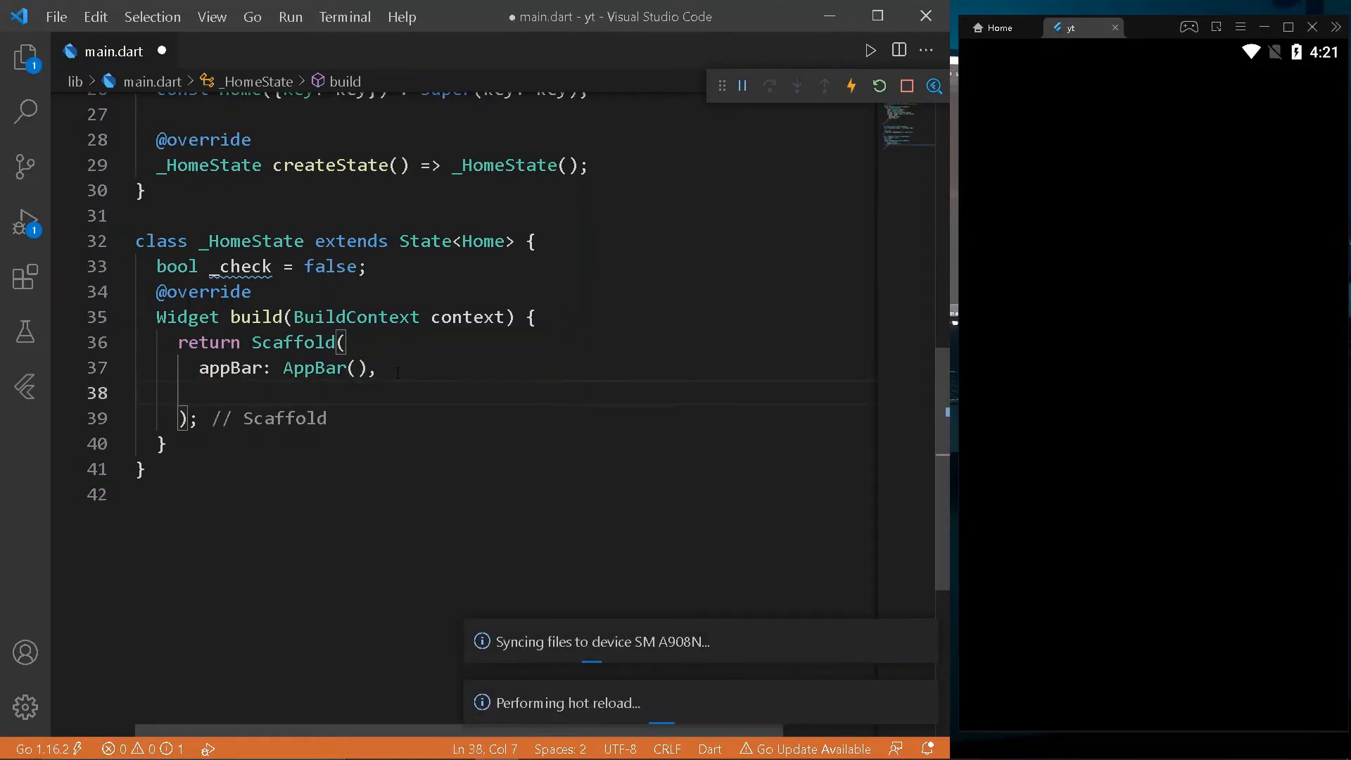
text(body: Center(),)
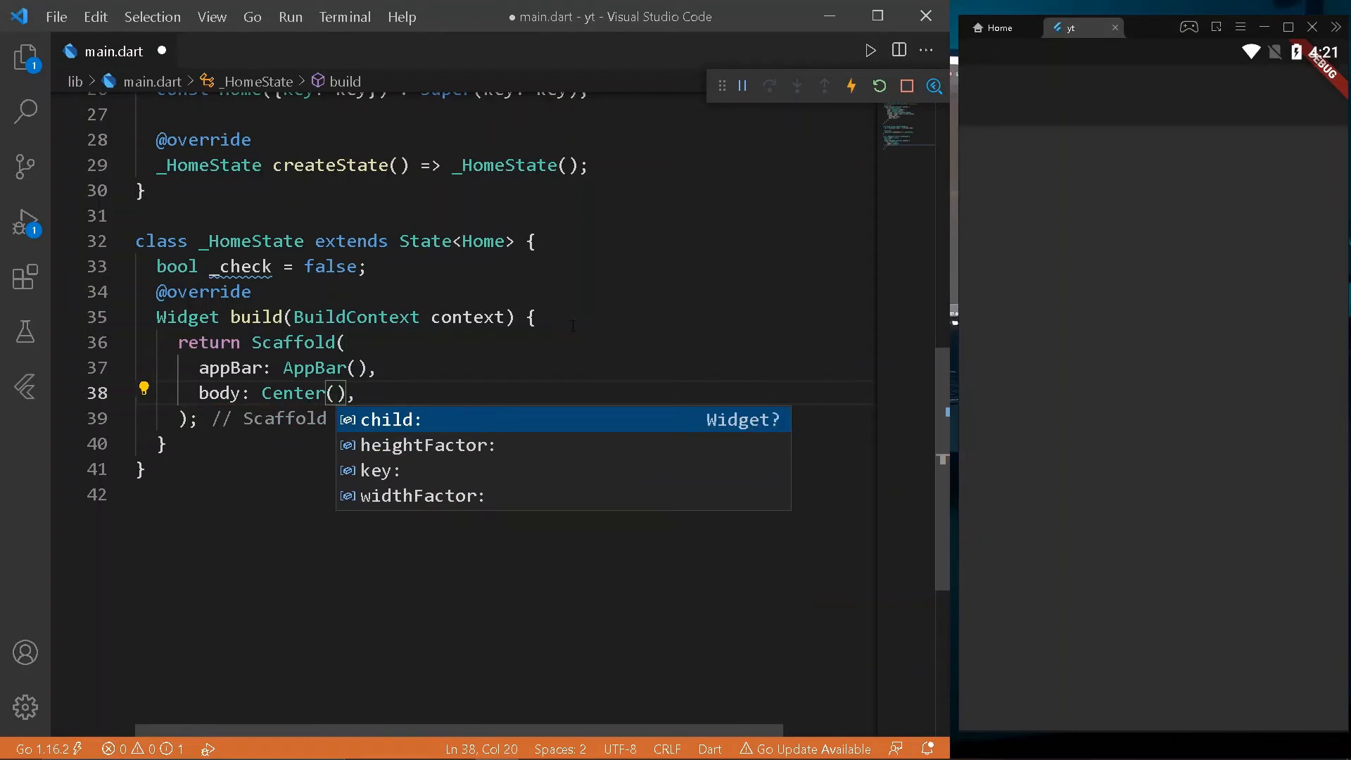
Centre an ElevatedButton with onPressed () {} and Text(_check ? "Light" : "Dark") in the body.
text(child: ElevatedButton)
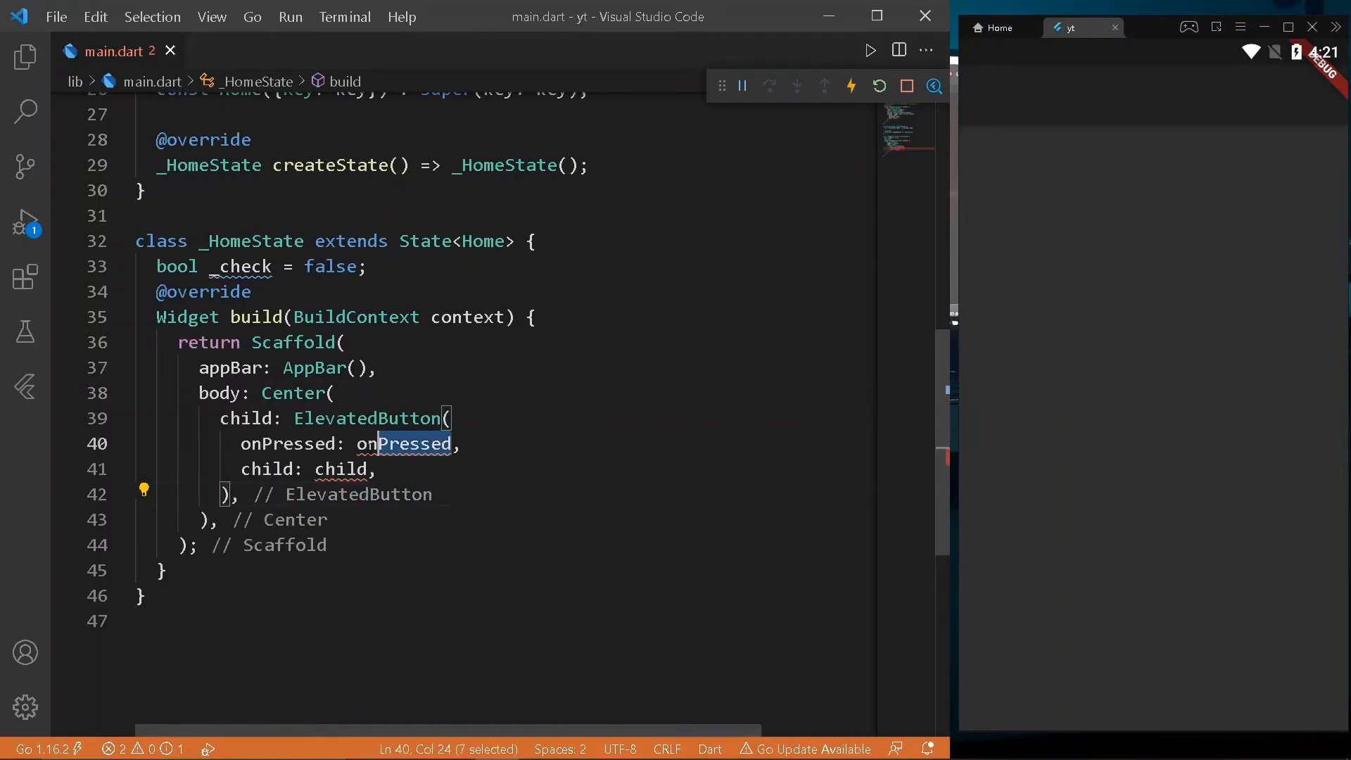
text(() {})
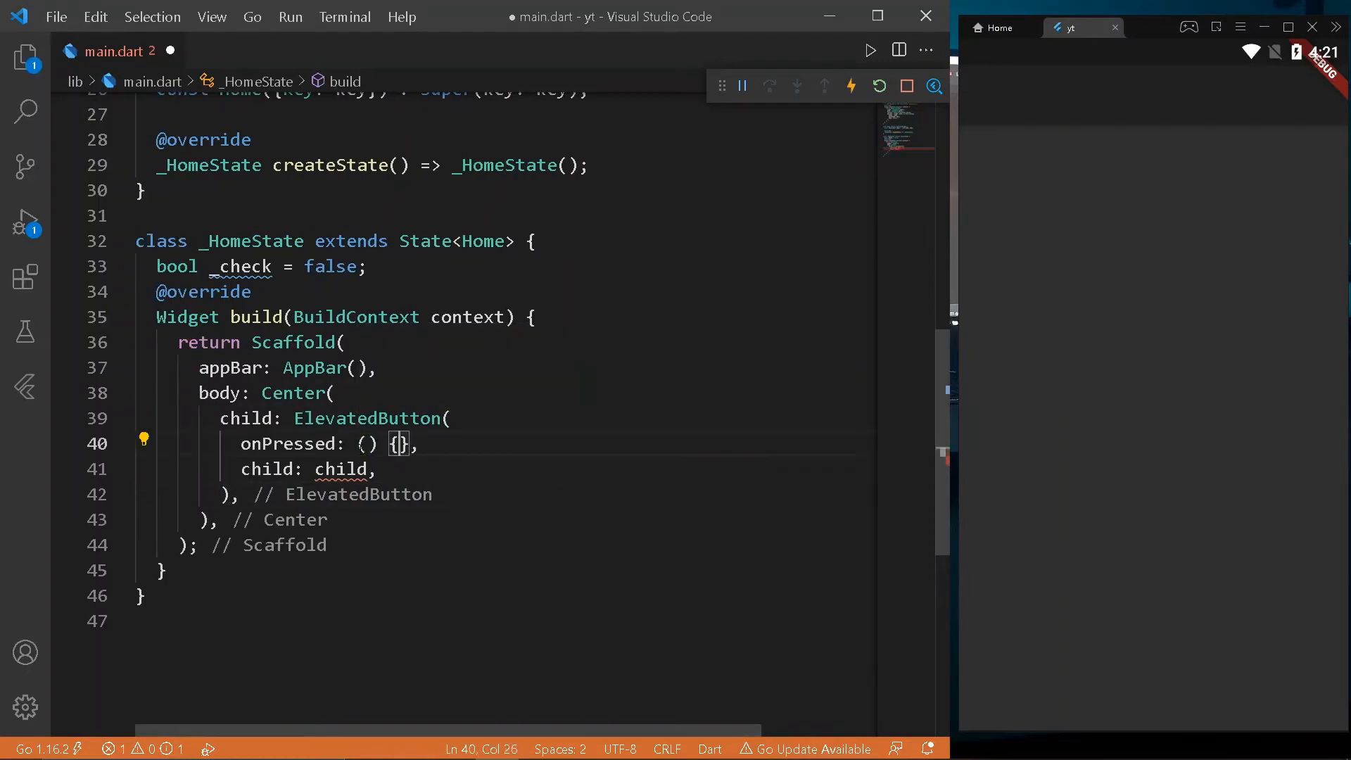
text(Text(")
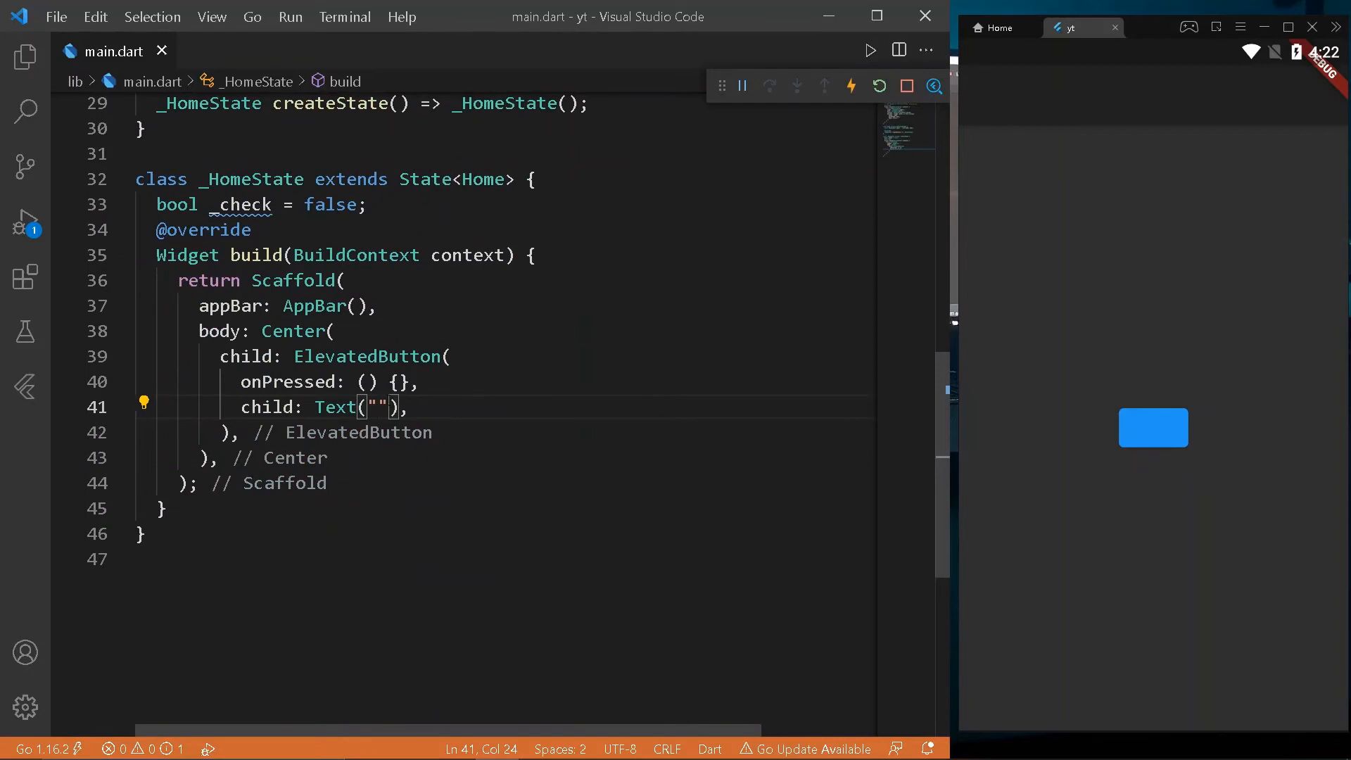
text(_check ?)
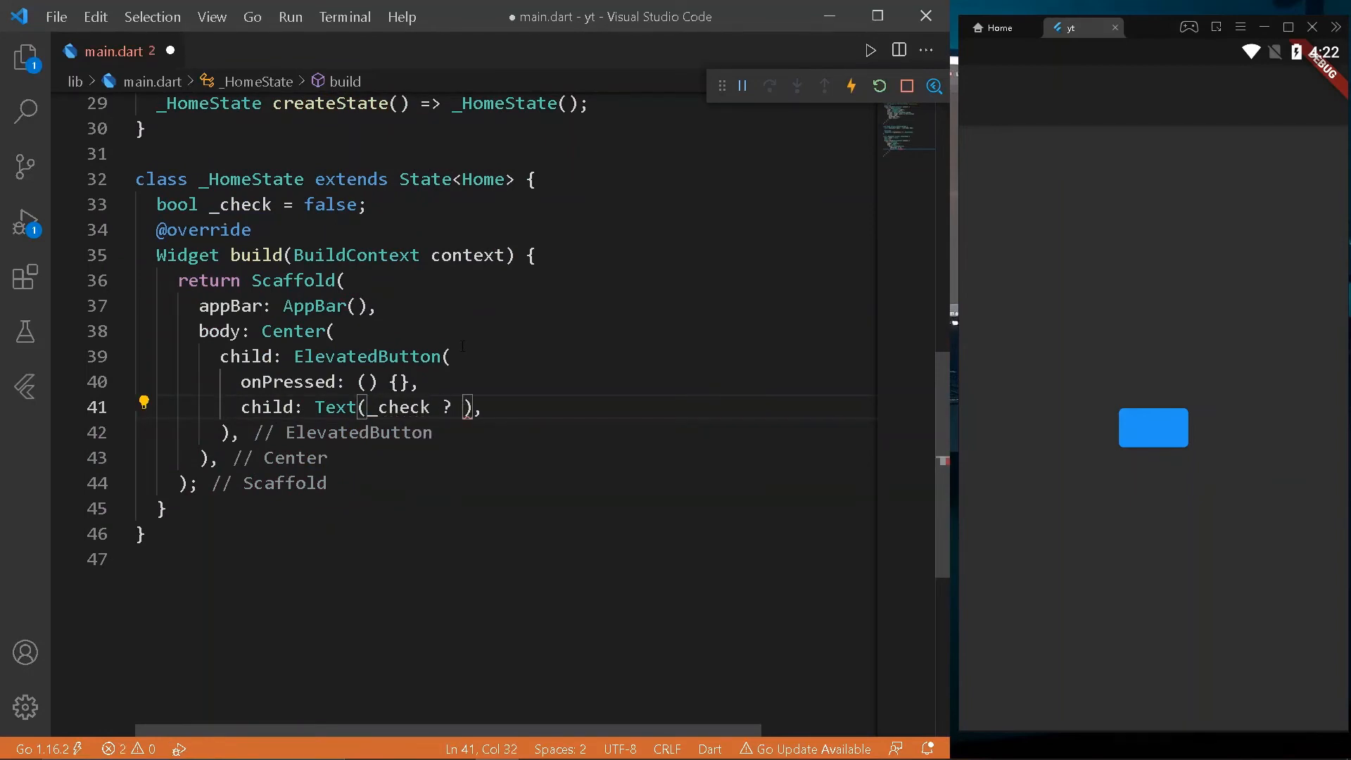
text("Lig)
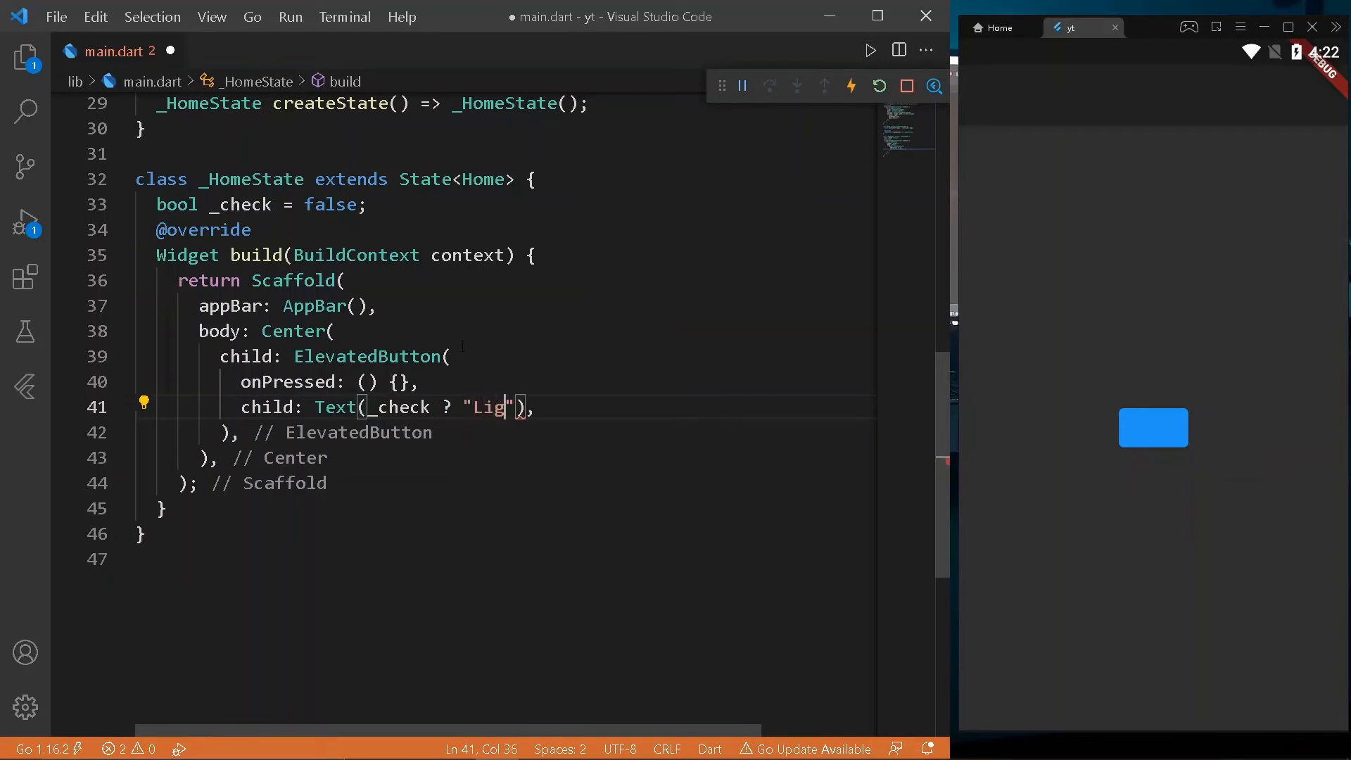
text(ht" : Dark)
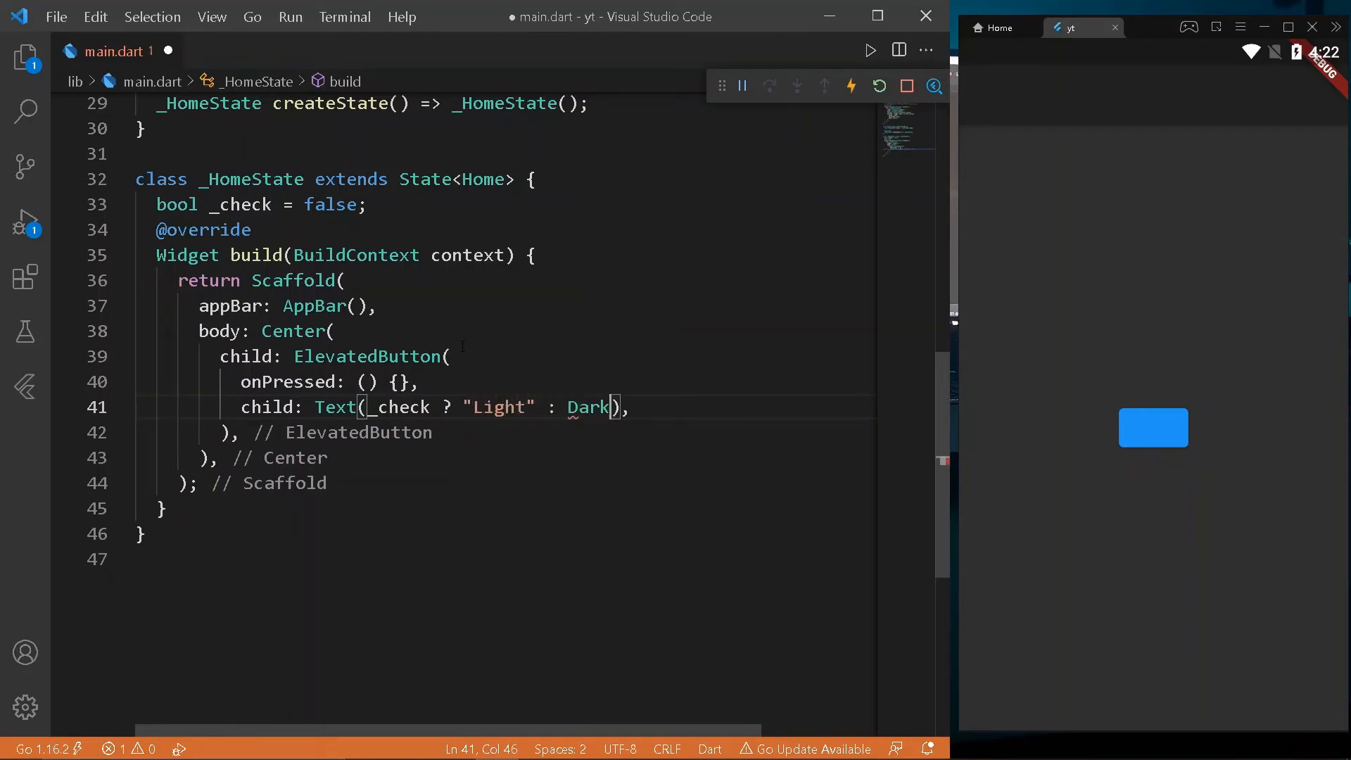
text(")
text(setState(() {)
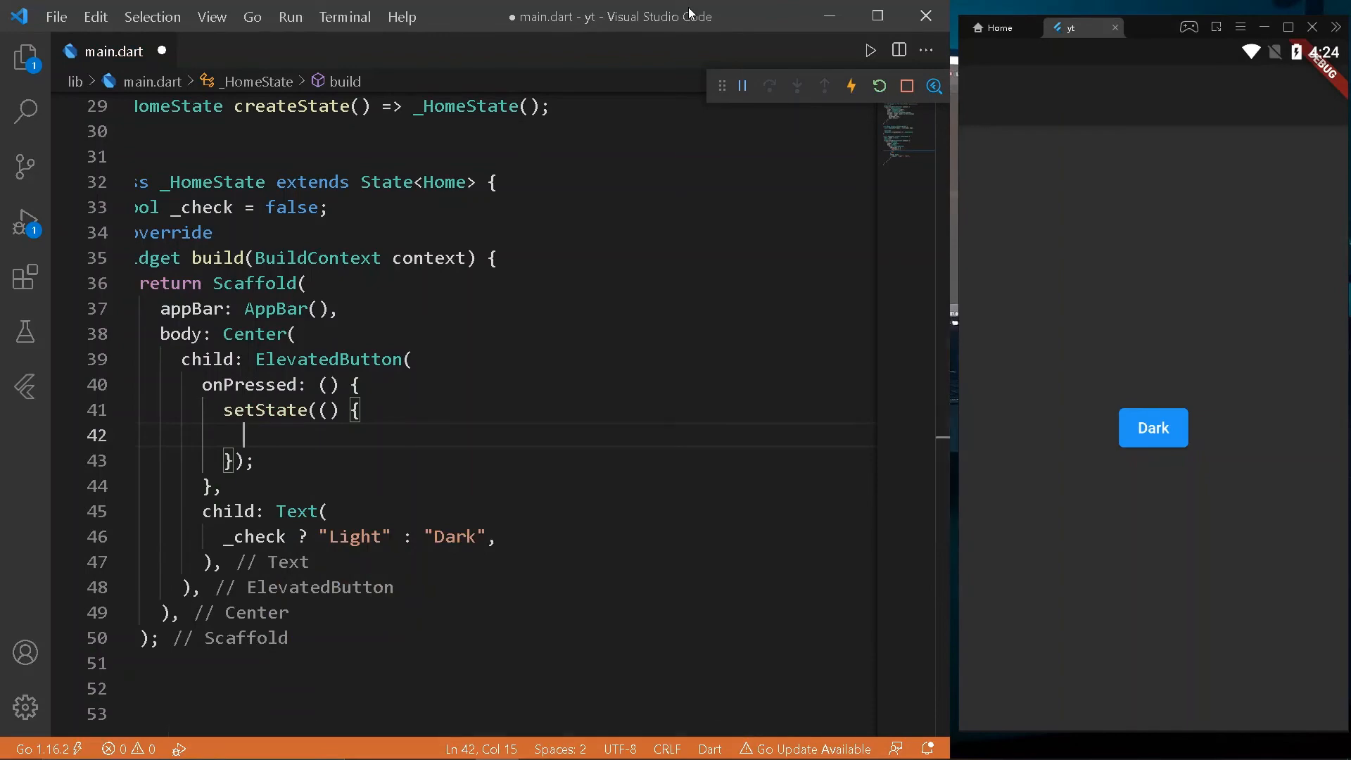
Toggle _check = !_check inside setState and begin a _check ? AdaptiveTheme conditional.
text(_check = !_check;)
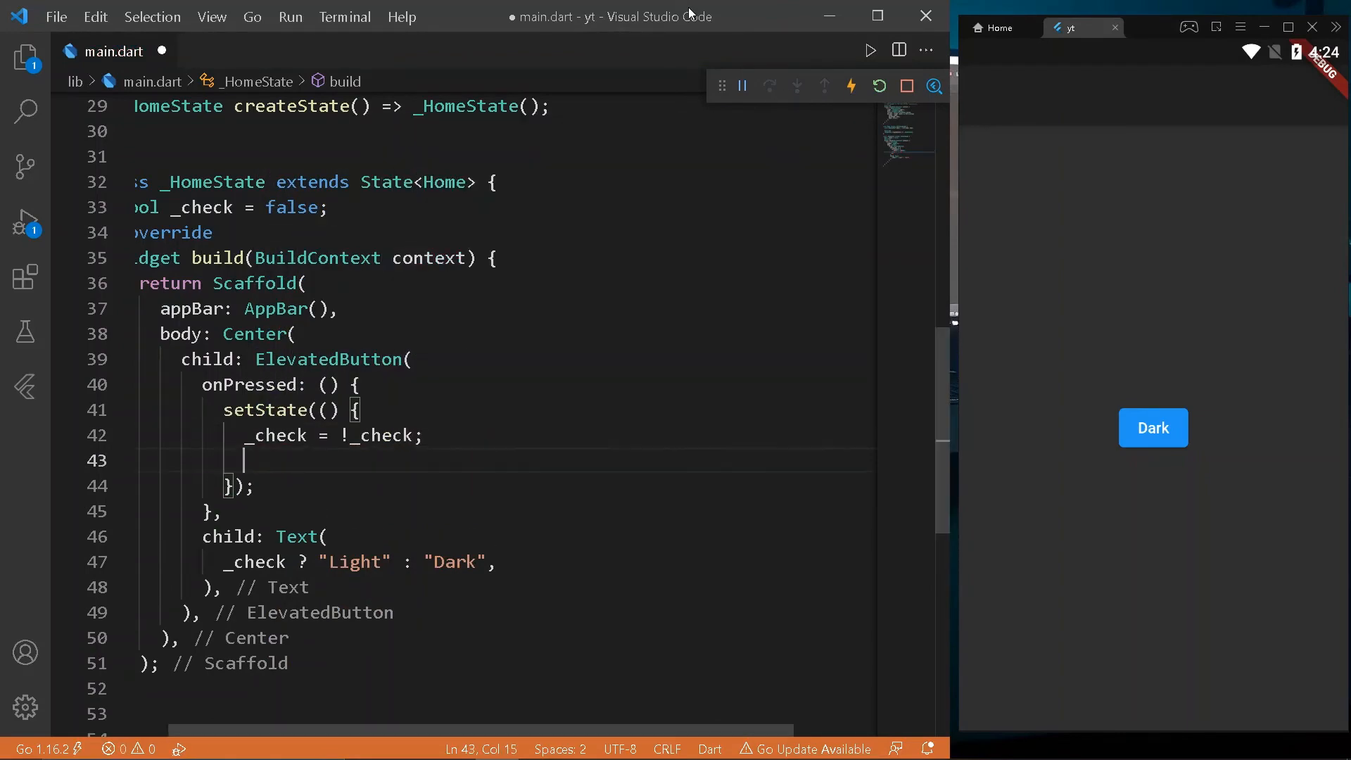
text(_check ?)
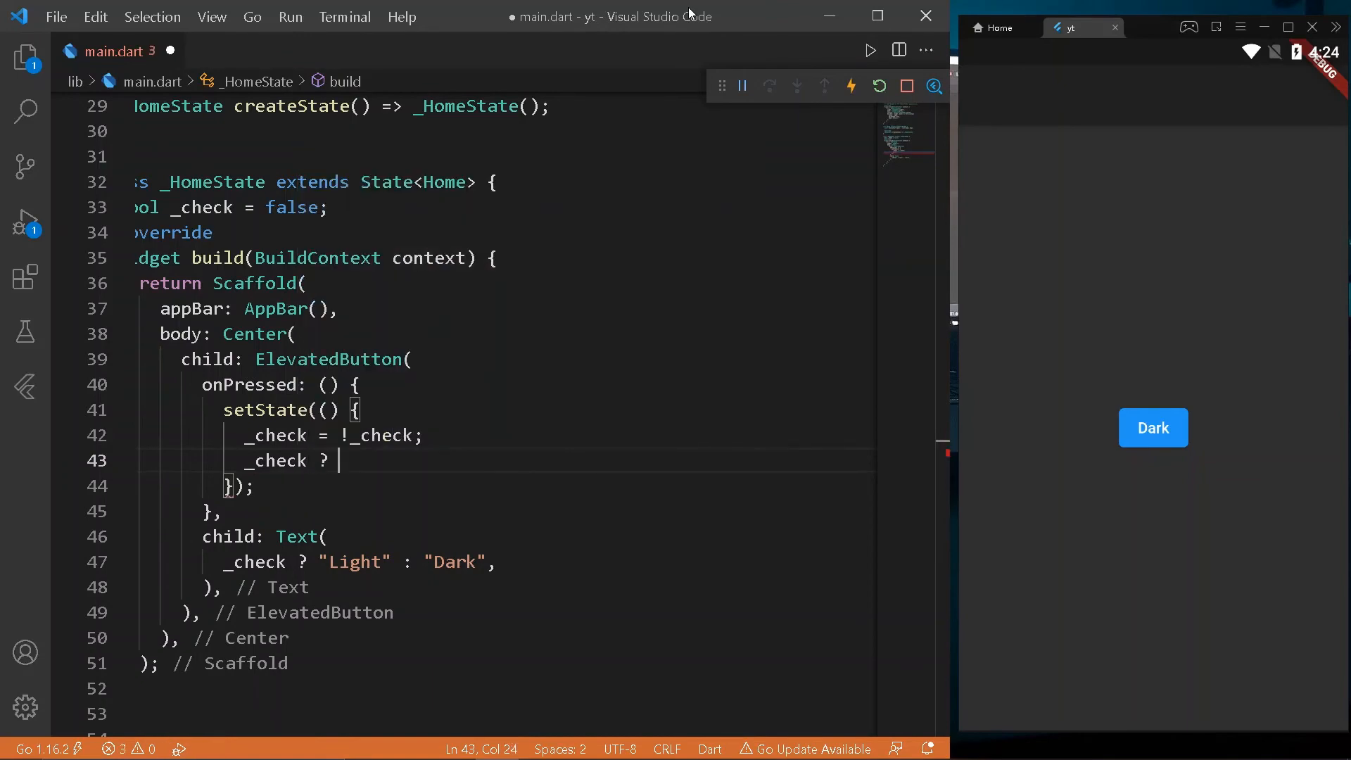
text(Adaptib)
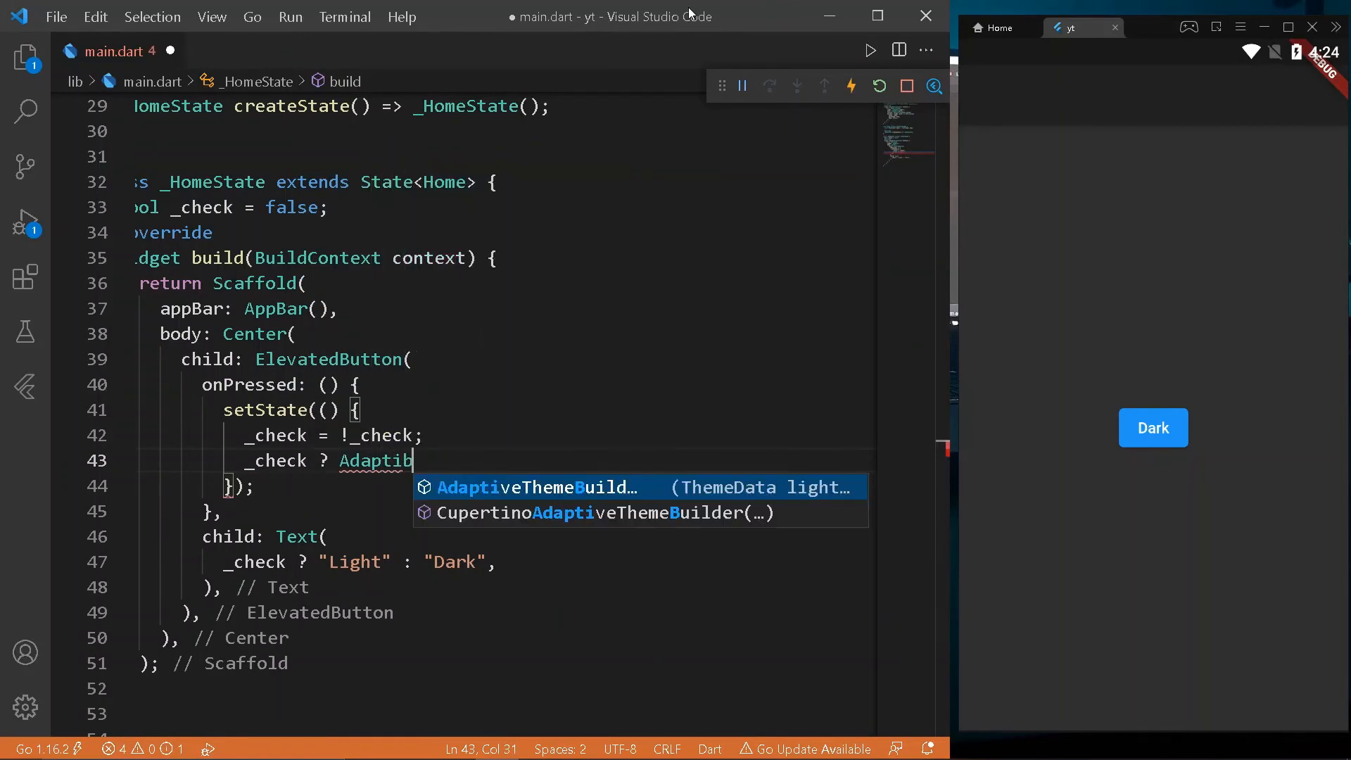
text(e)
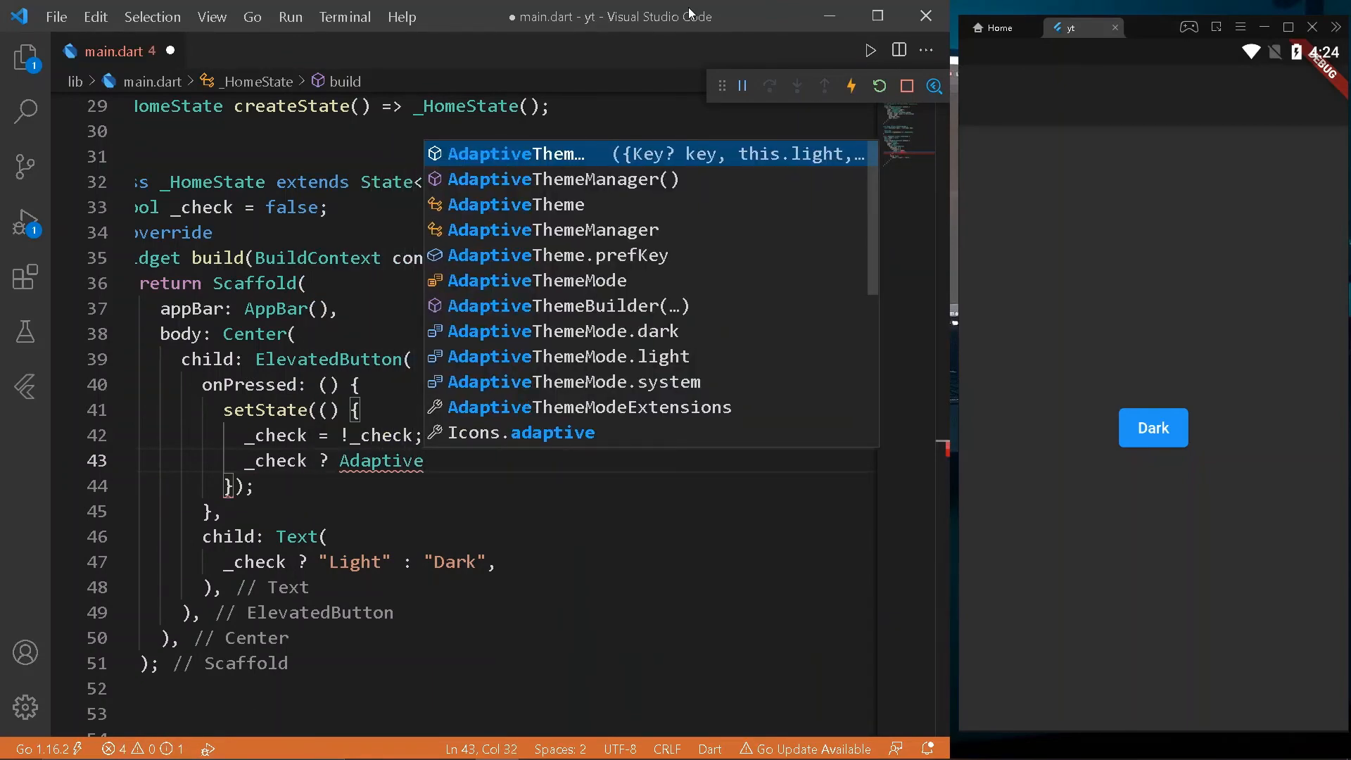